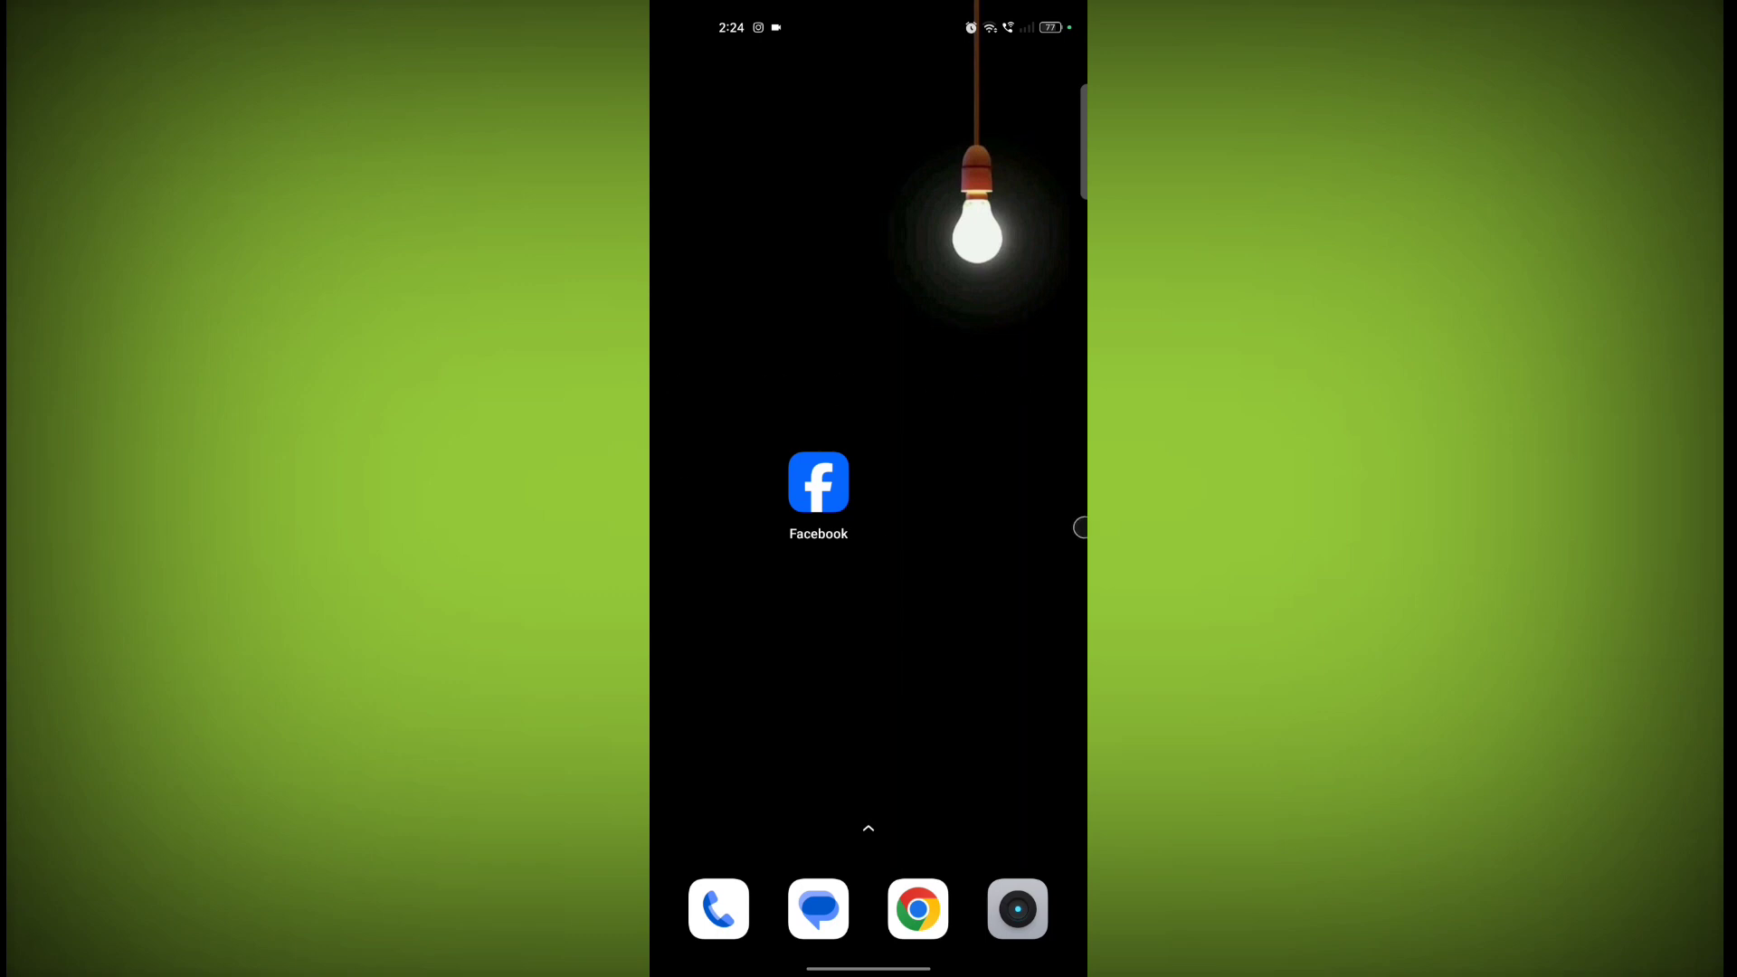
Launch Facebook and reach your own profile page through the Menu
click(818, 481)
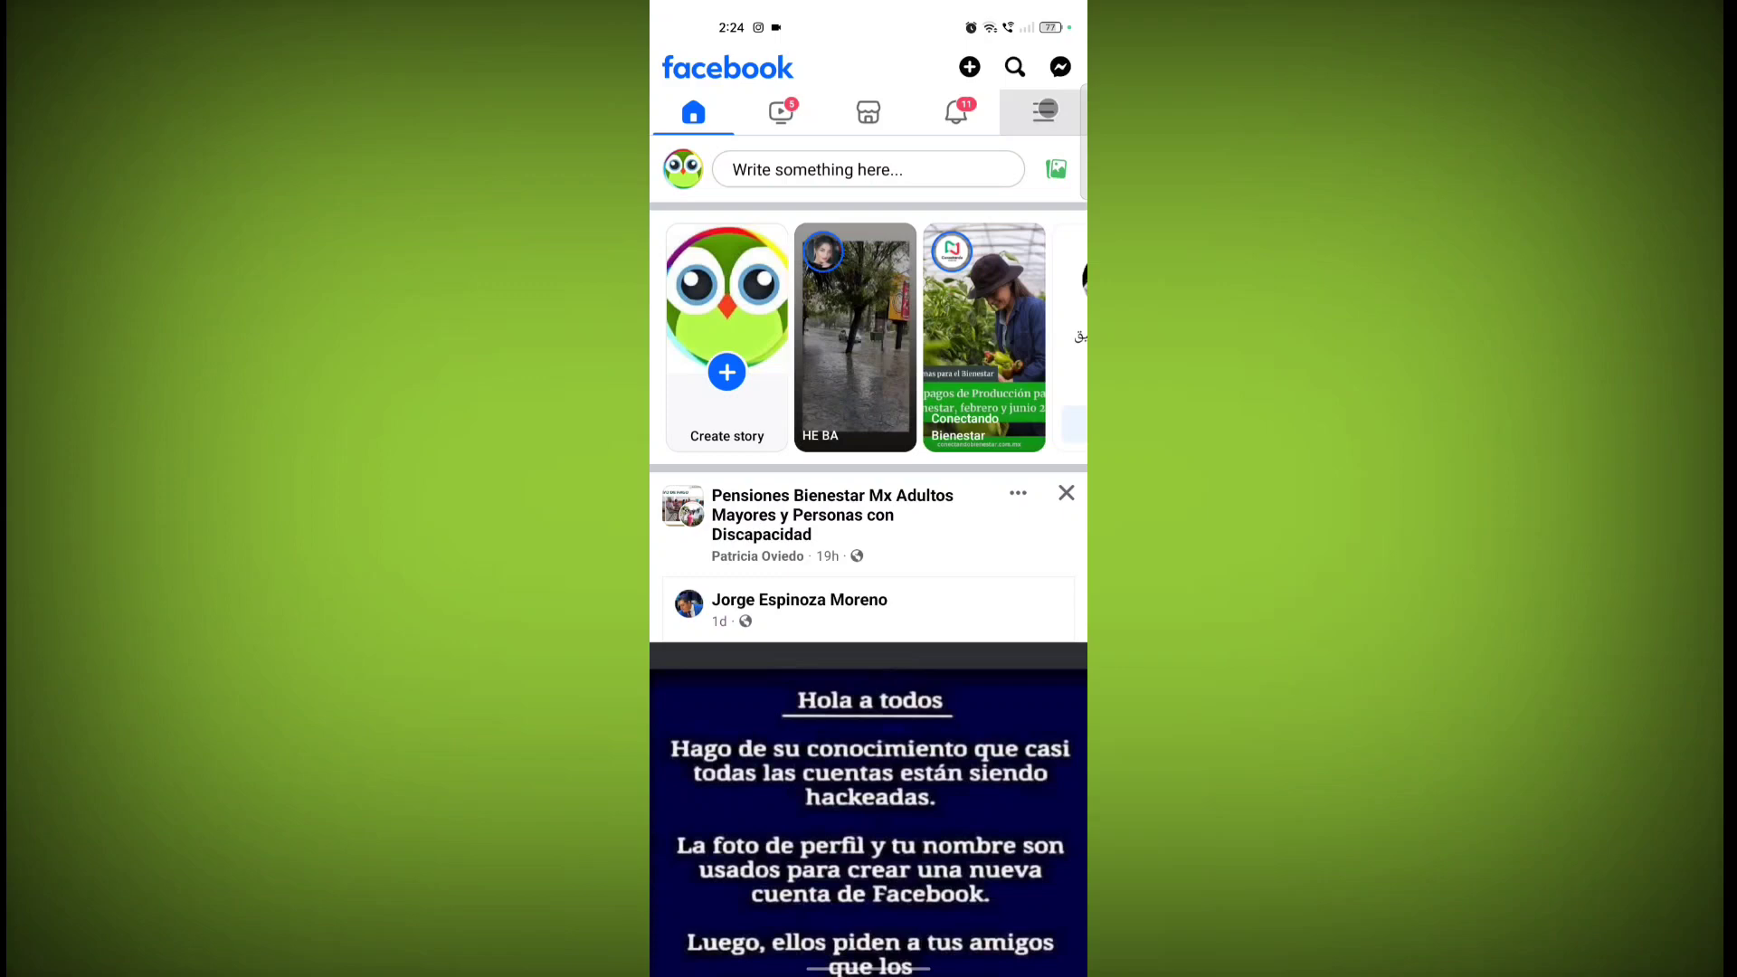
click(1043, 110)
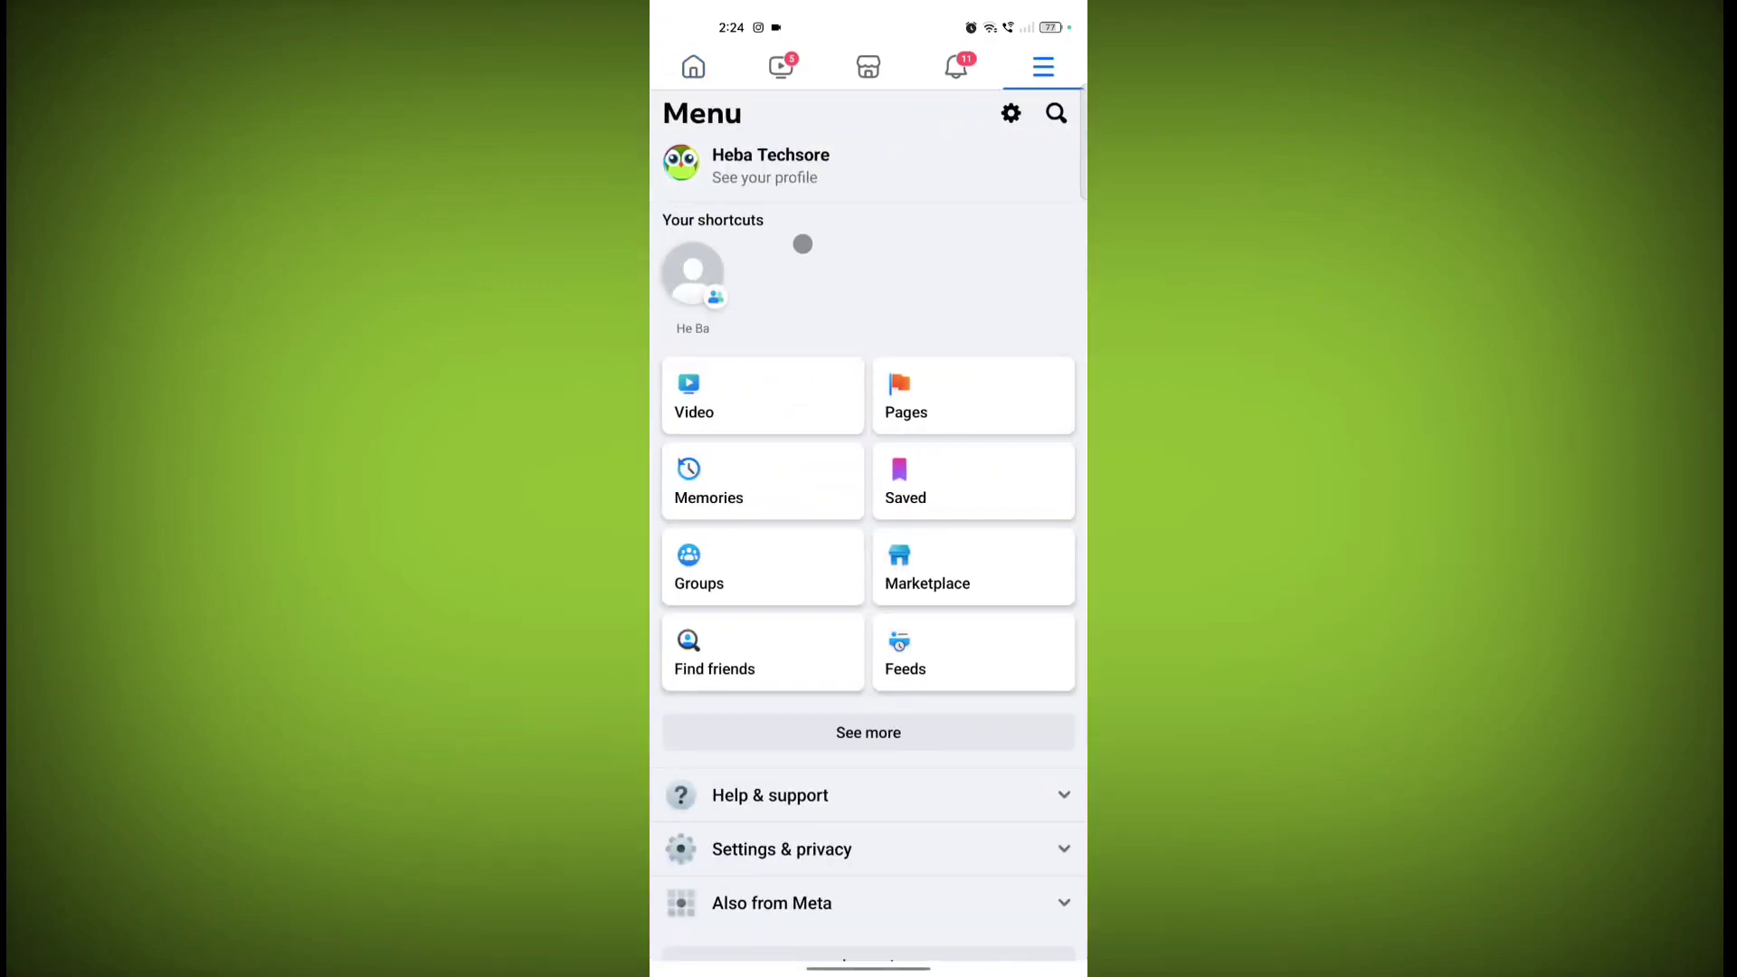
click(820, 172)
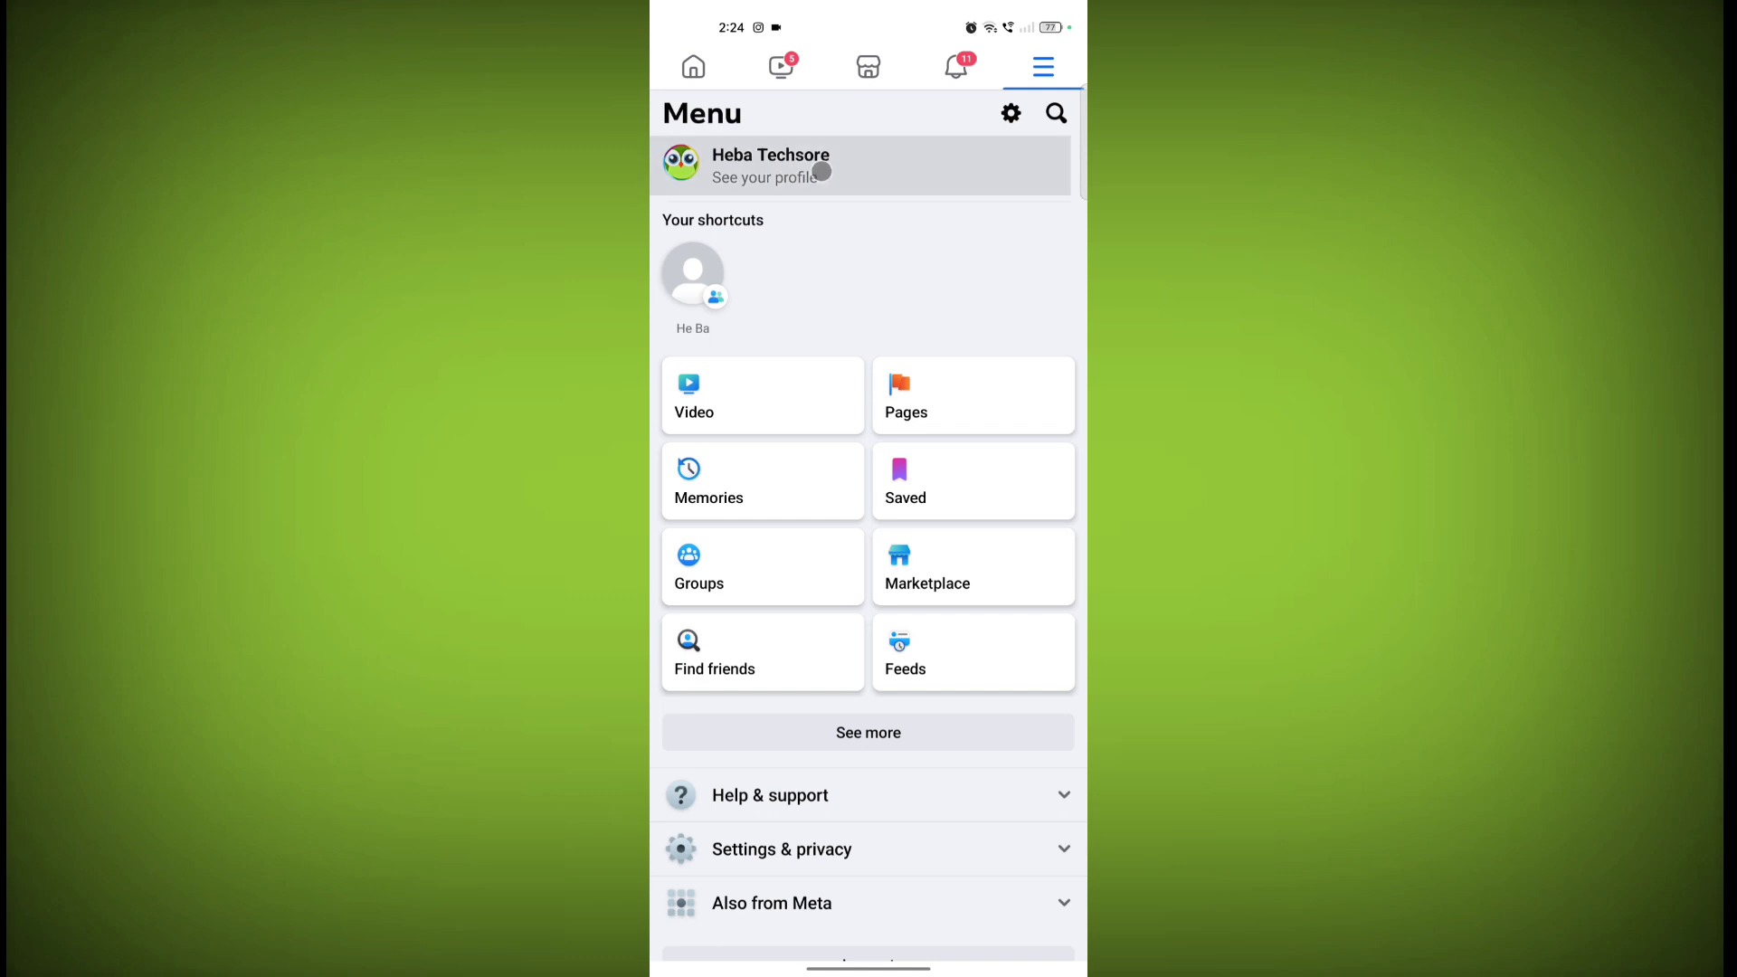
click(769, 164)
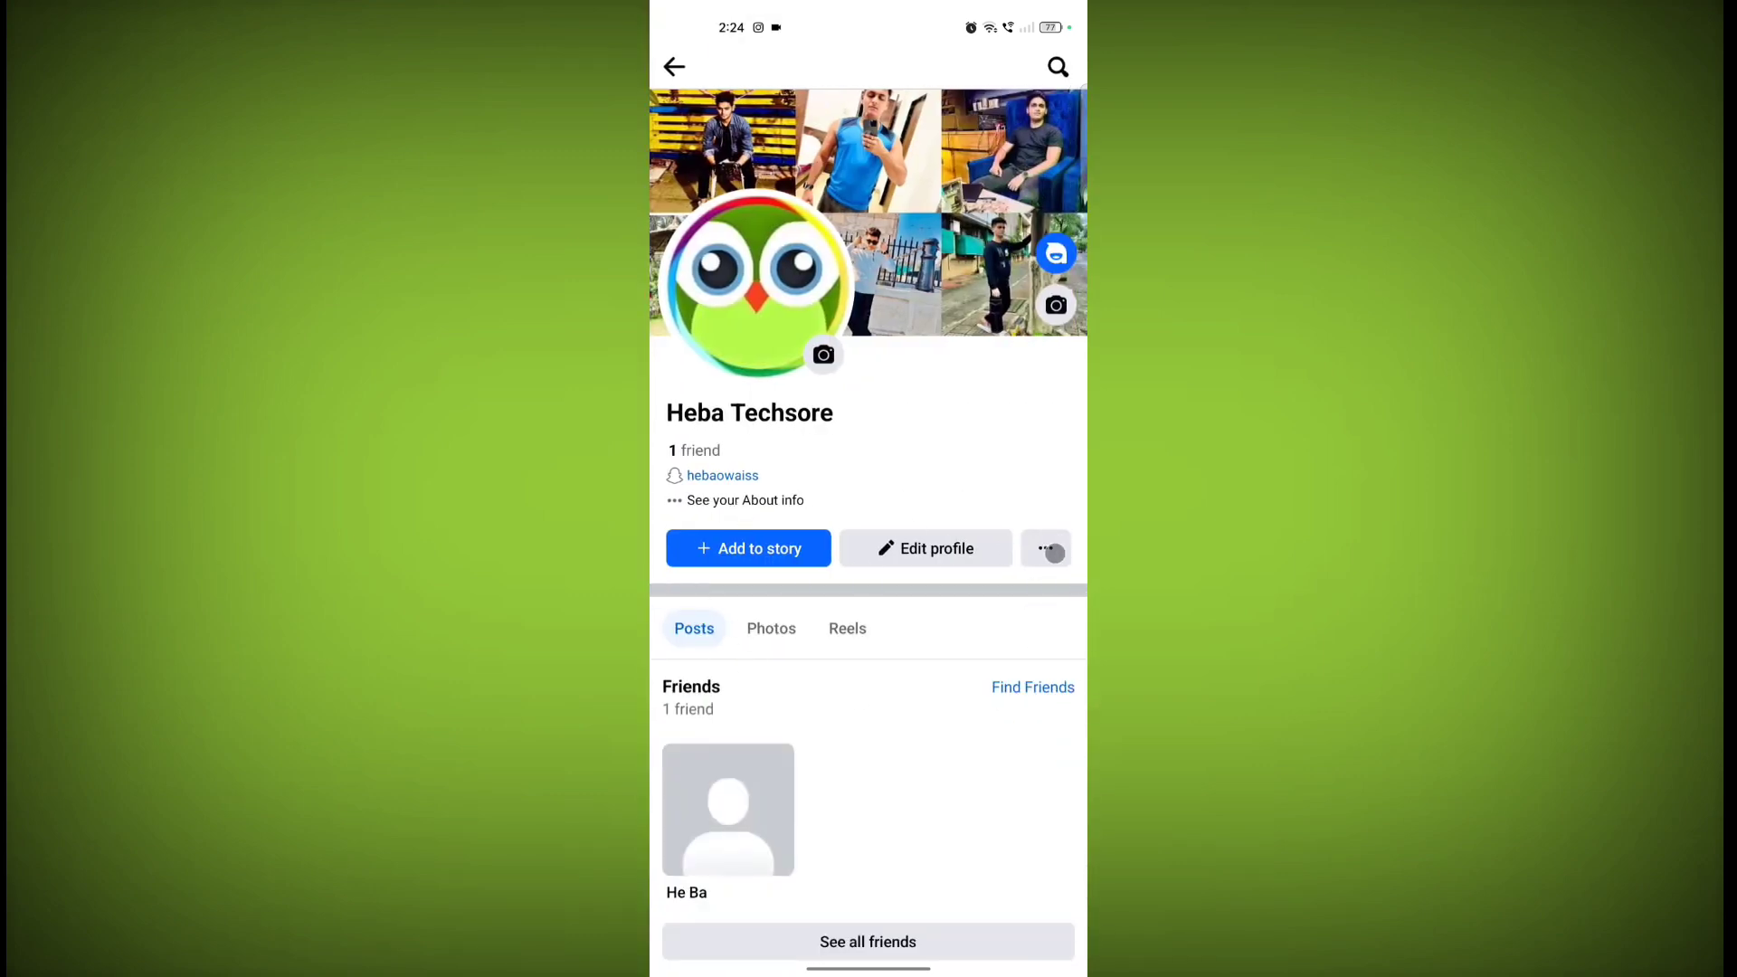
Bring up Profile Settings from the three-dot button beside Edit profile
click(1043, 547)
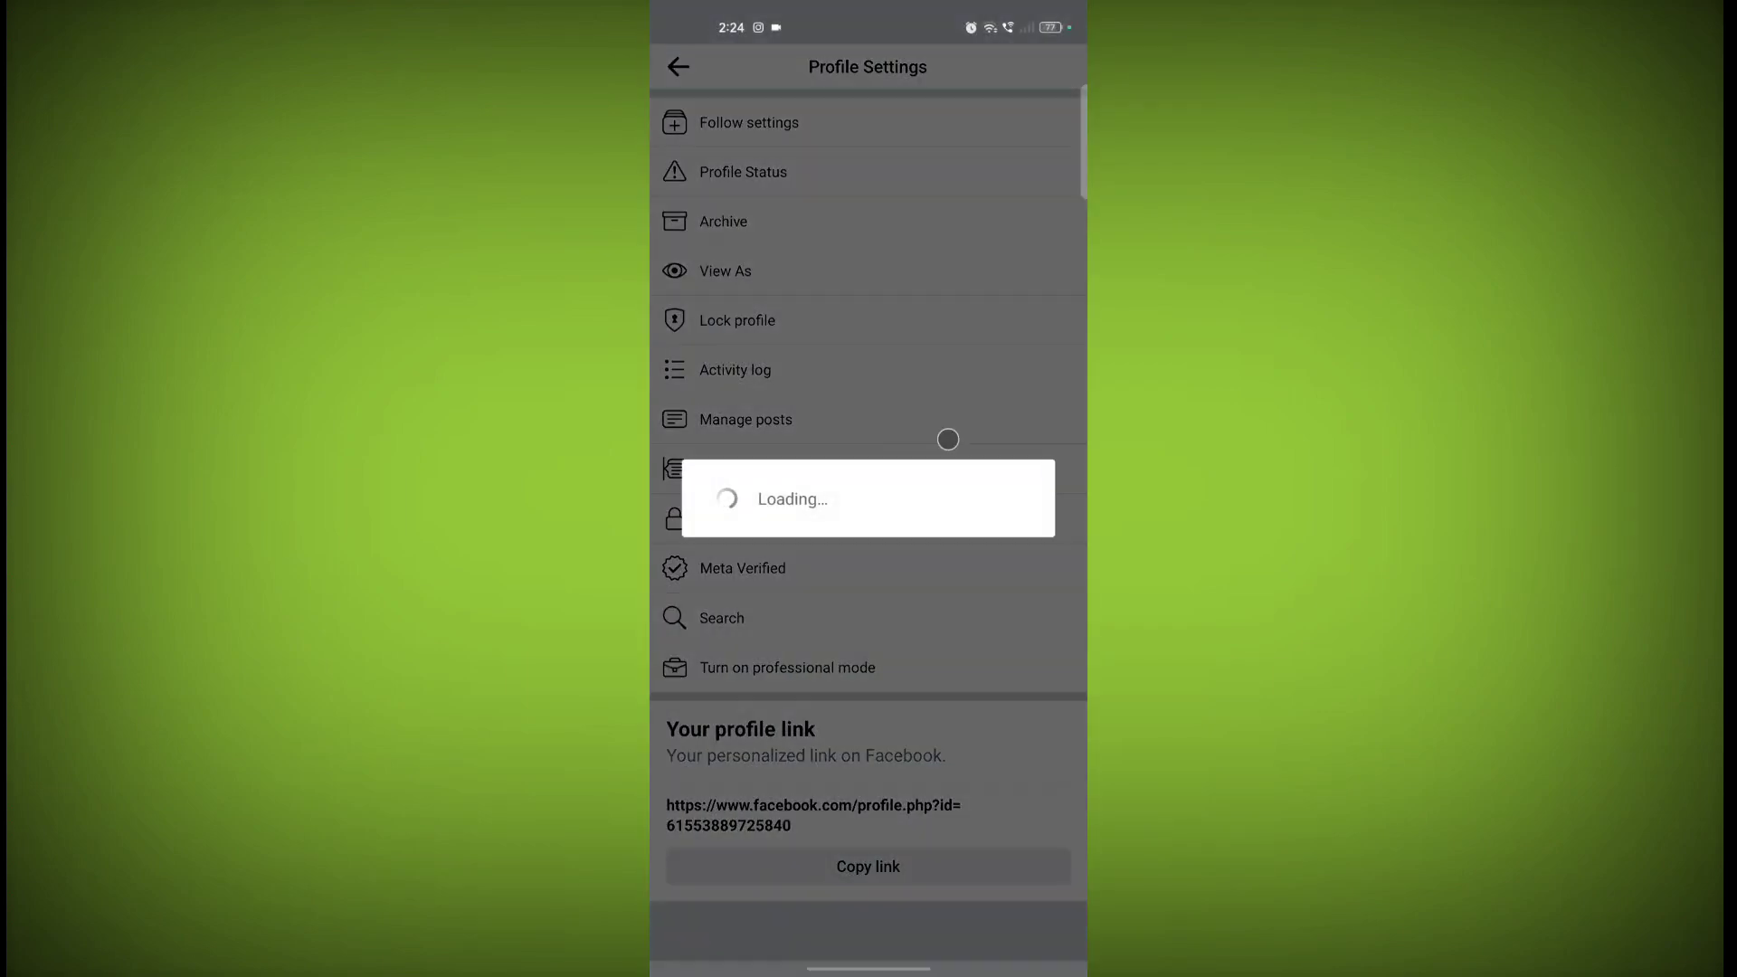
click(724, 270)
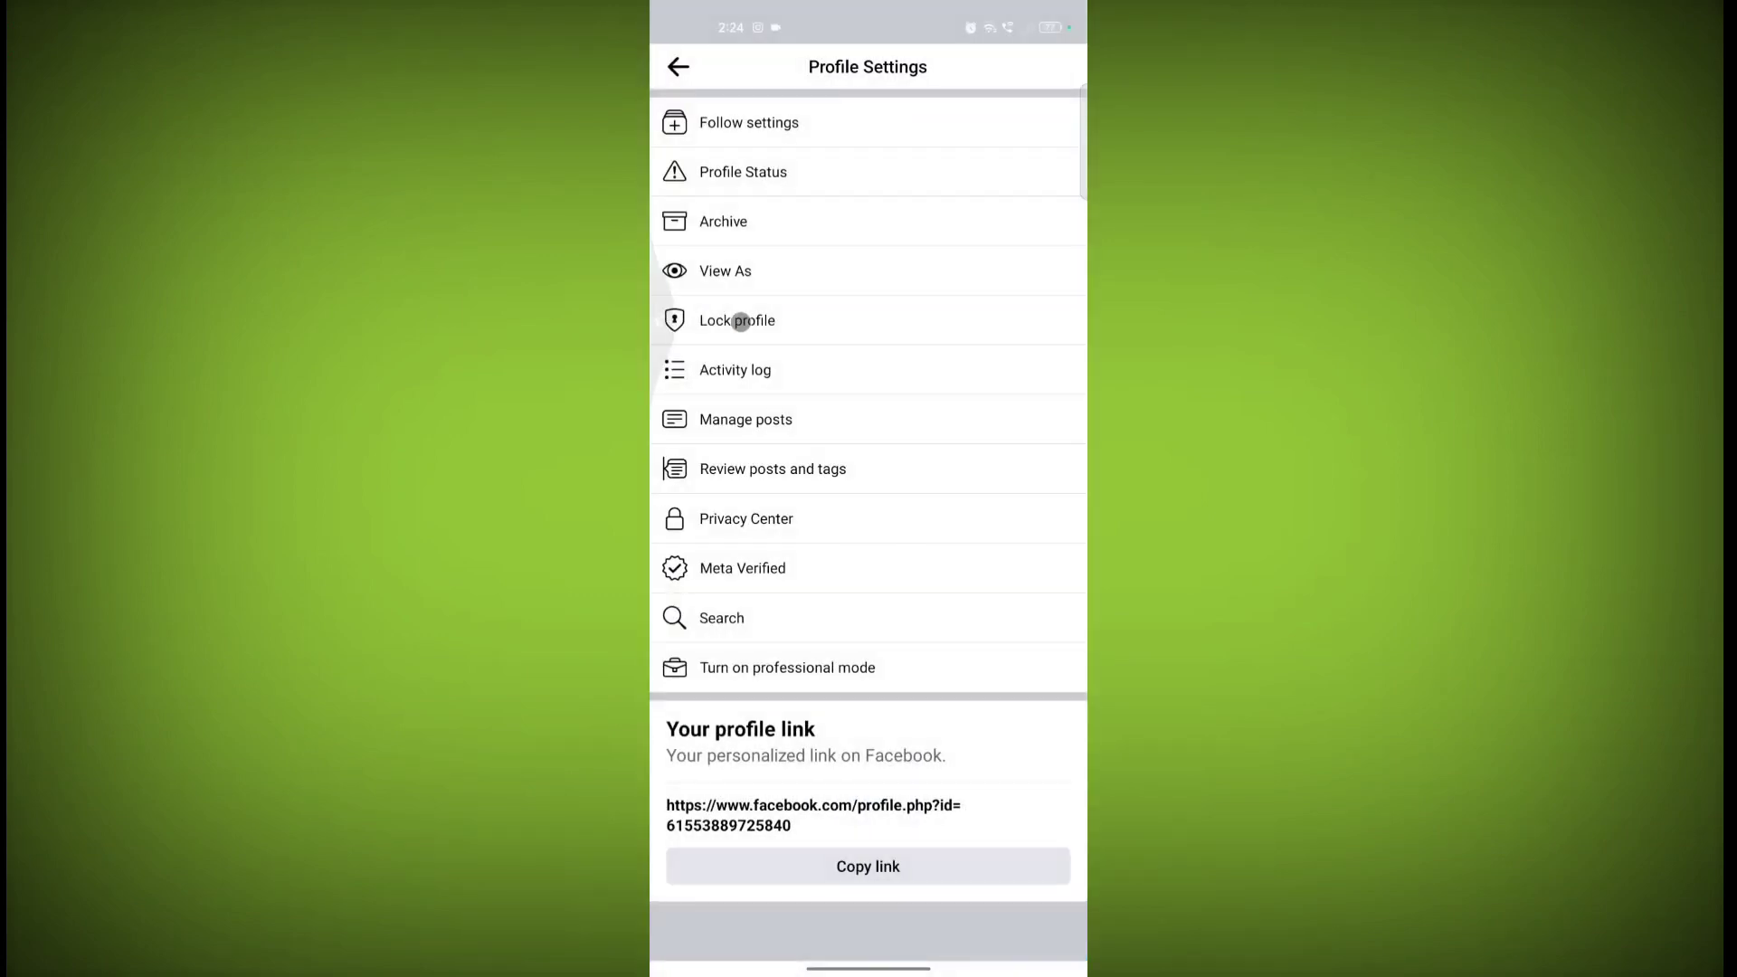
Reach Settings & privacy and locate the Audience and visibility section
click(679, 67)
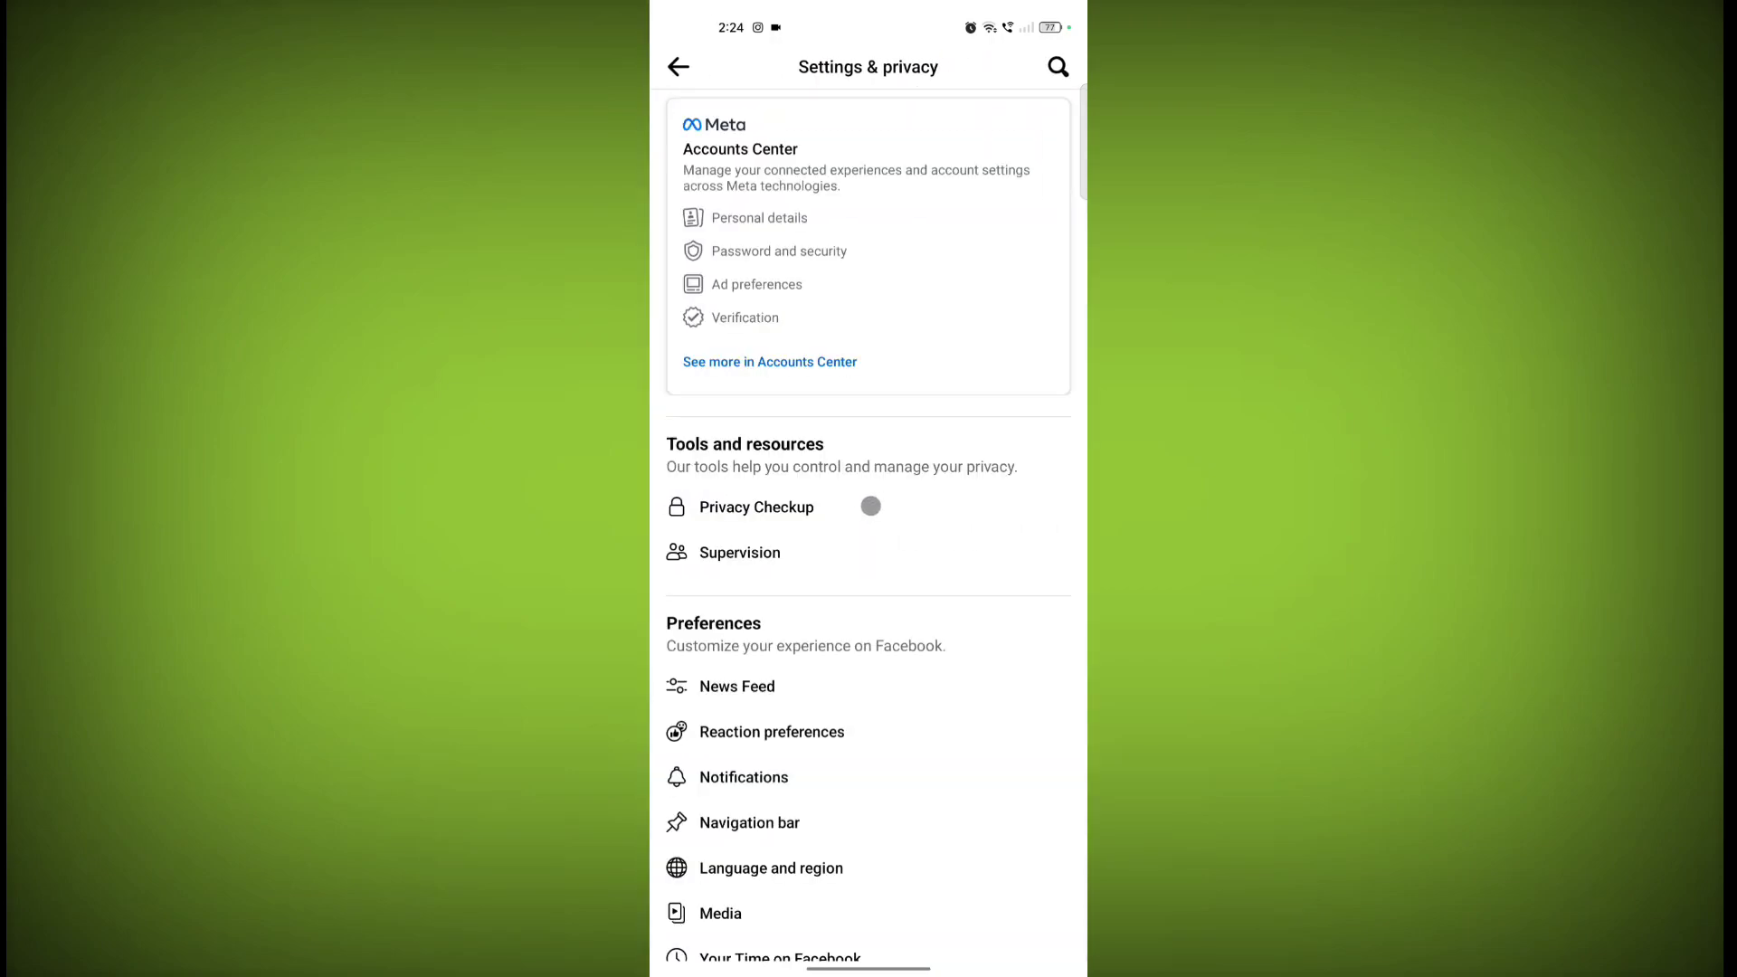
scroll(down, 3)
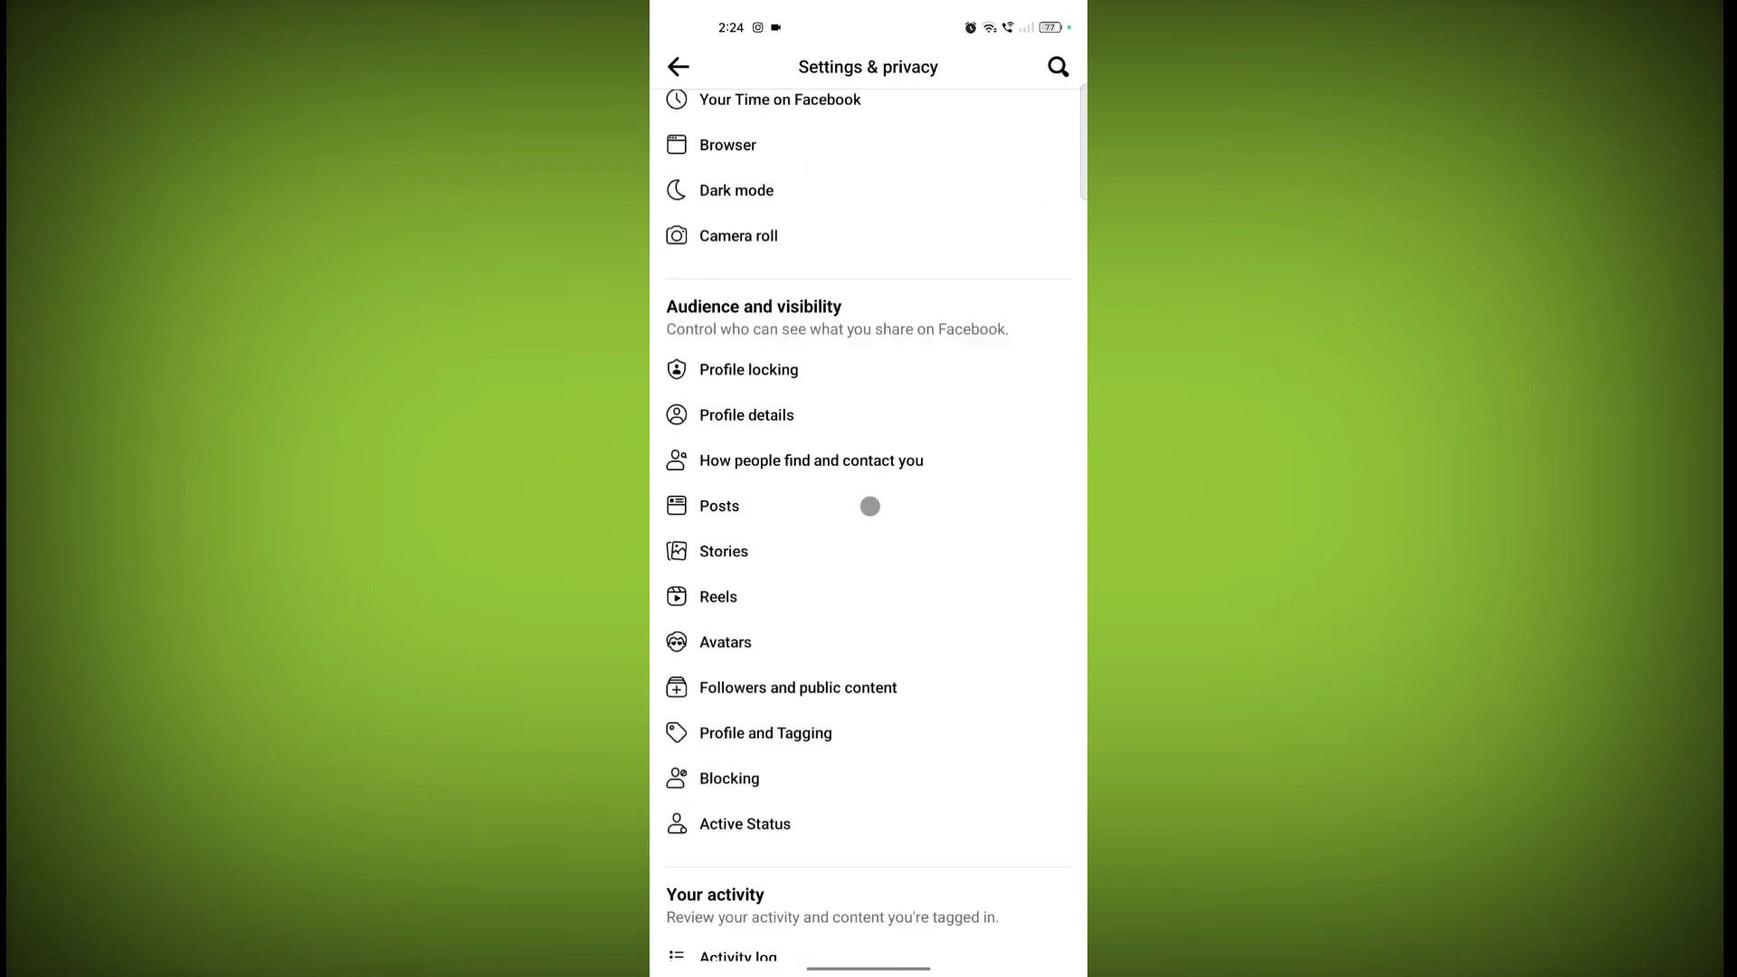
scroll(up, 3)
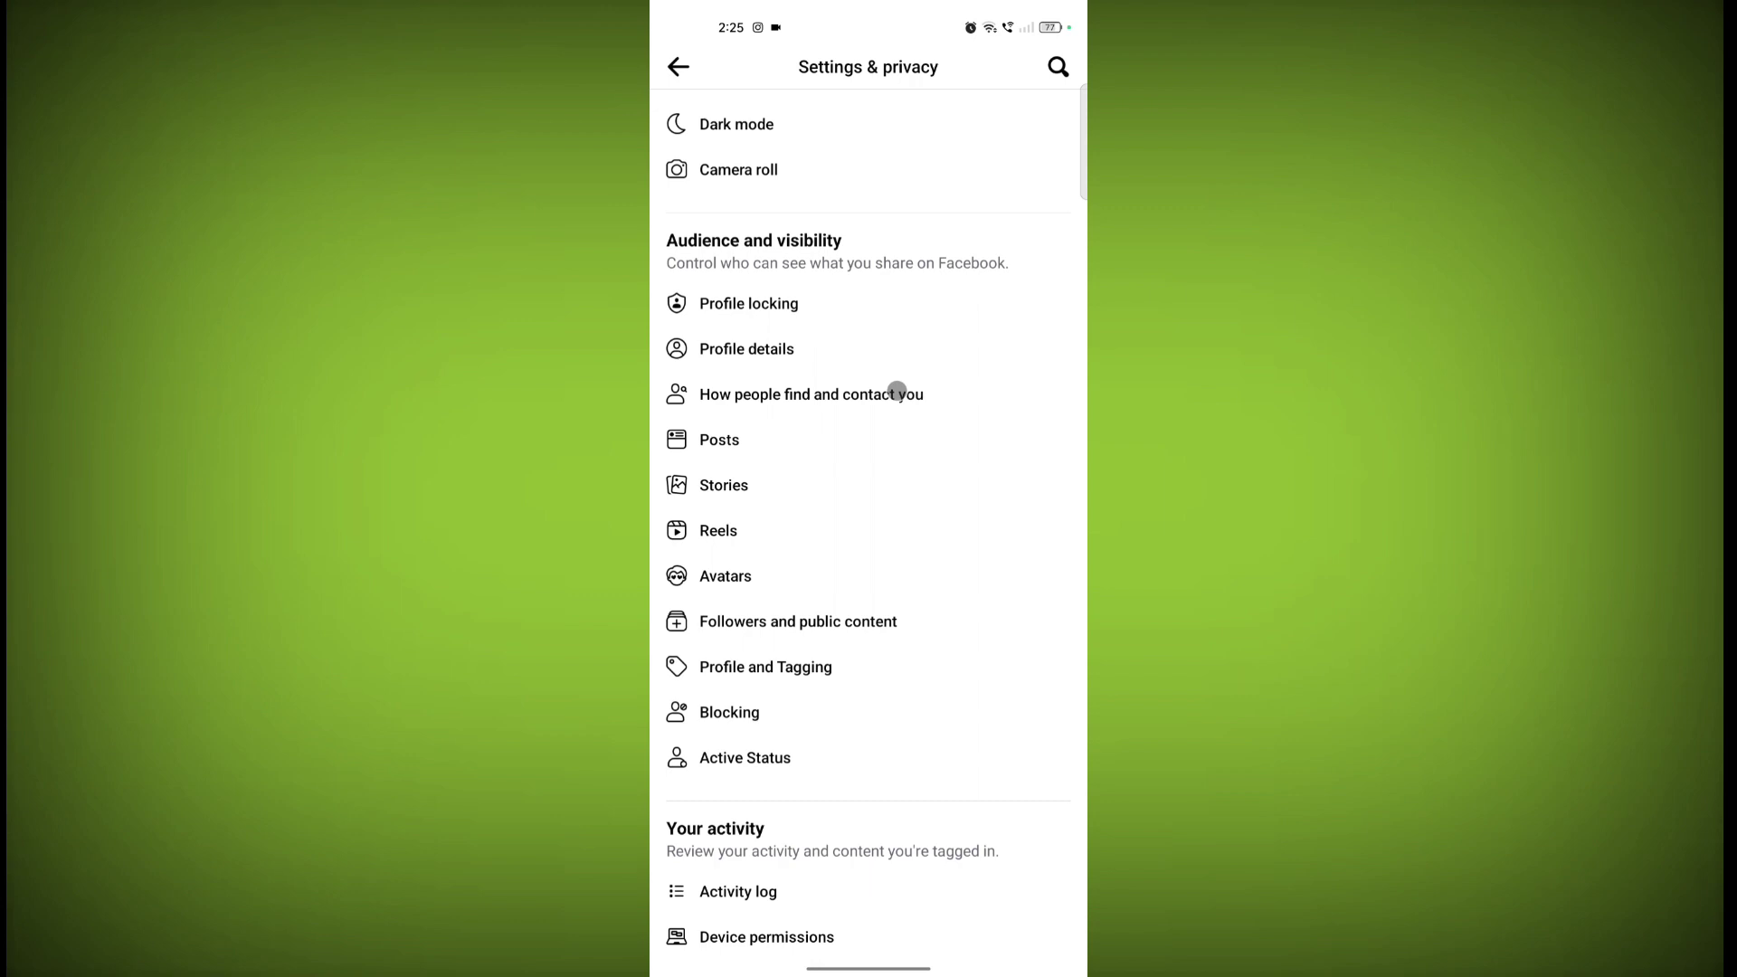
Set Who can send you friend requests to Friends of friends under How people find and contact you
click(811, 393)
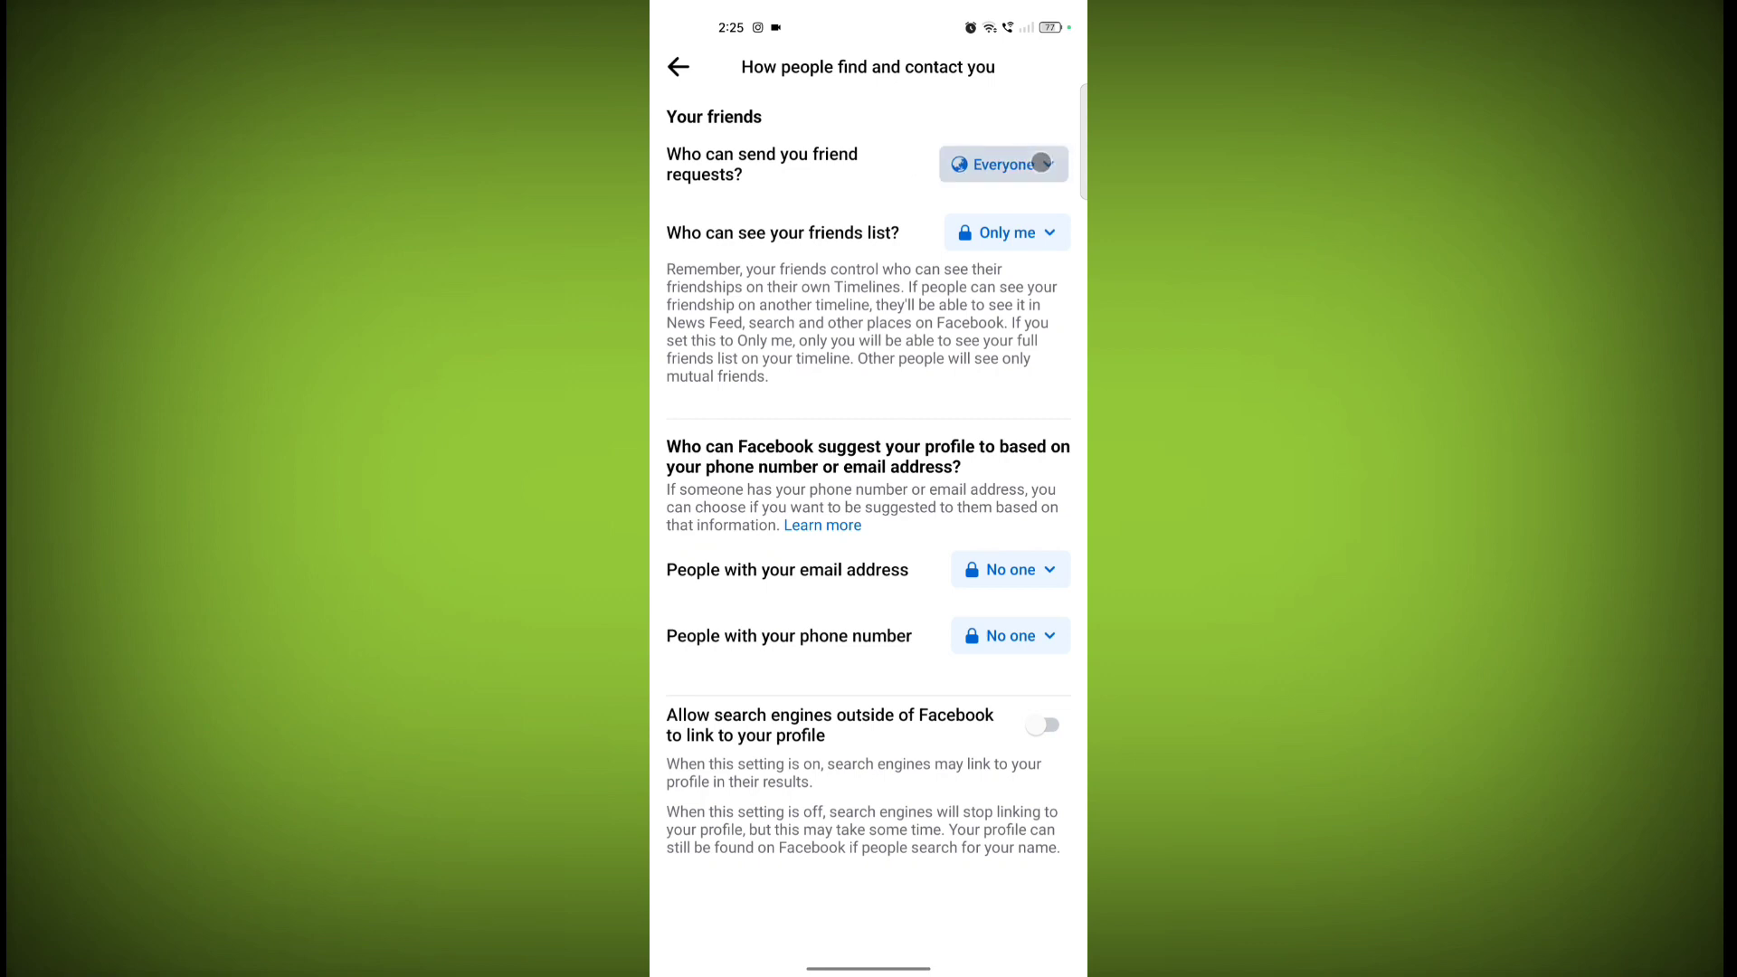
click(1001, 165)
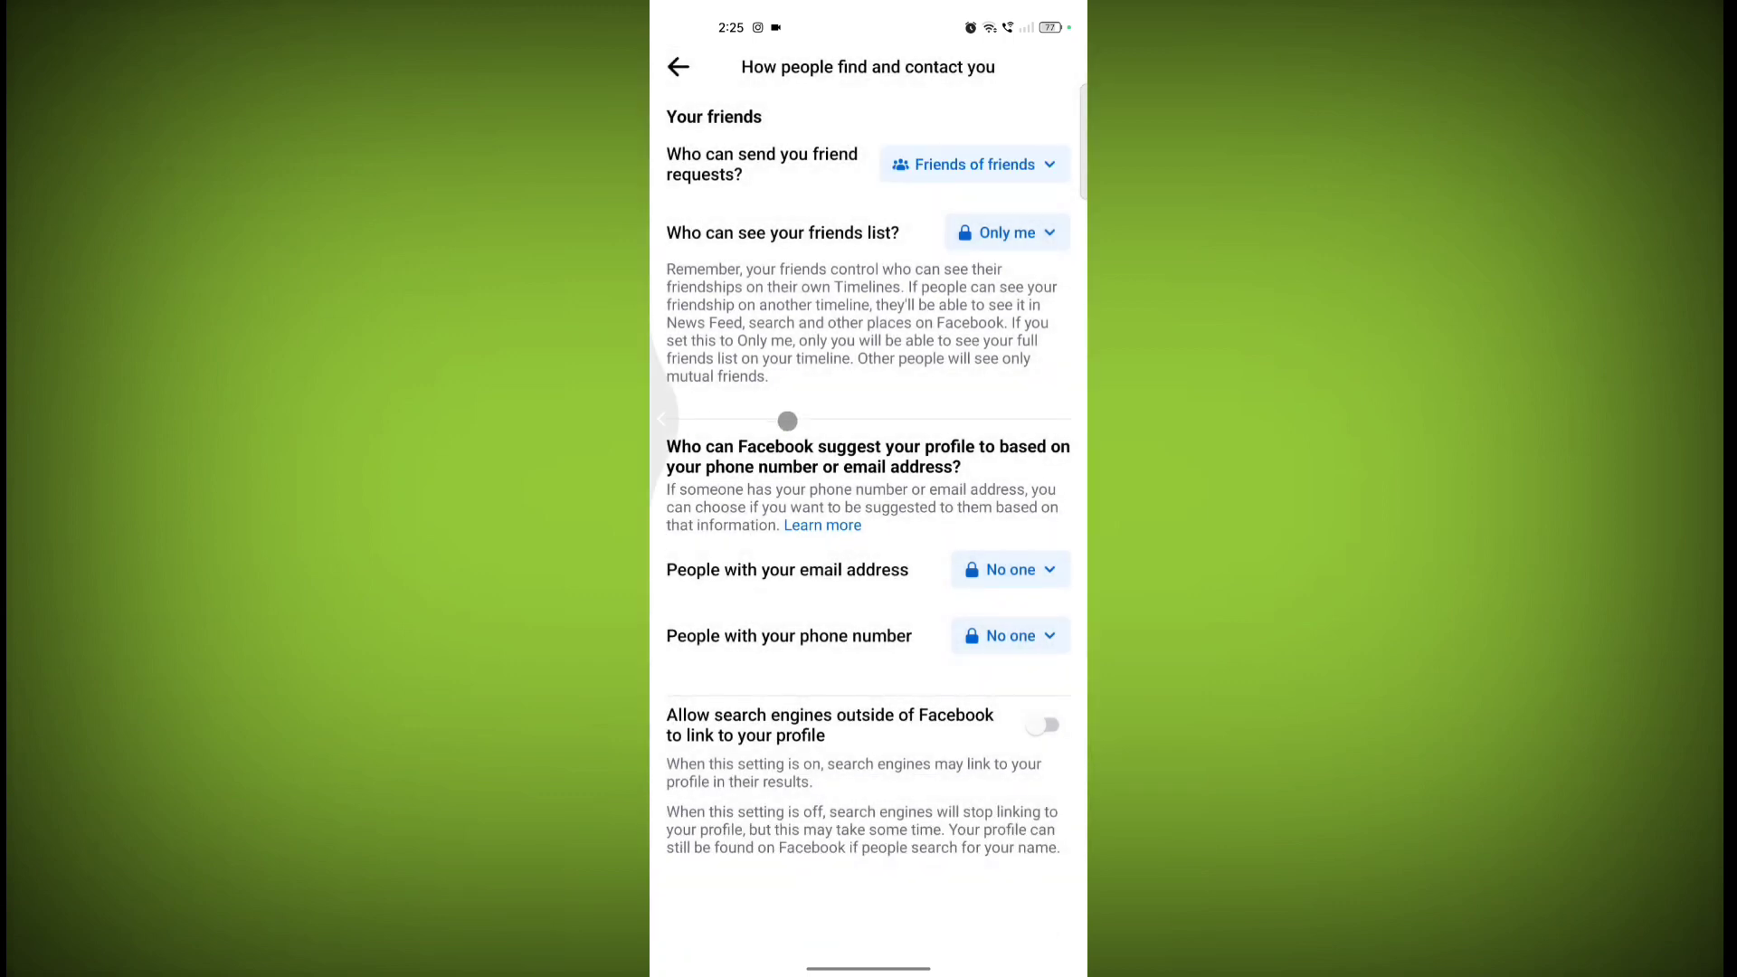
click(678, 67)
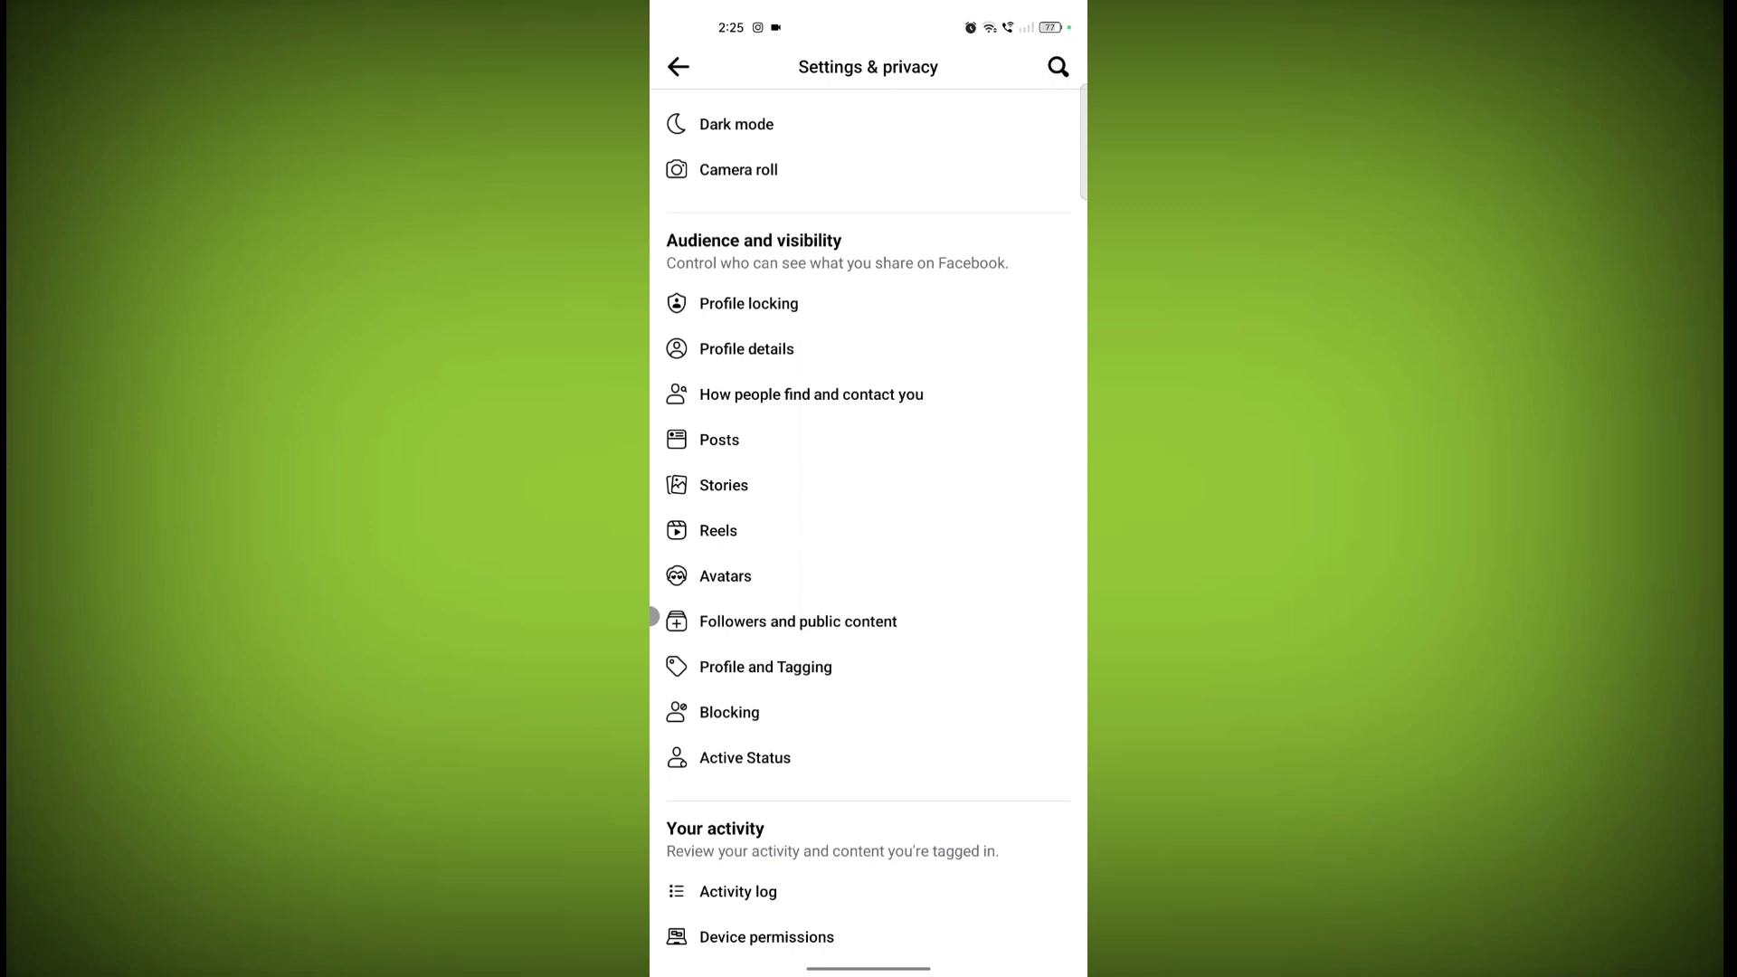
Set Who can follow me to Public under Followers and public content
click(845, 621)
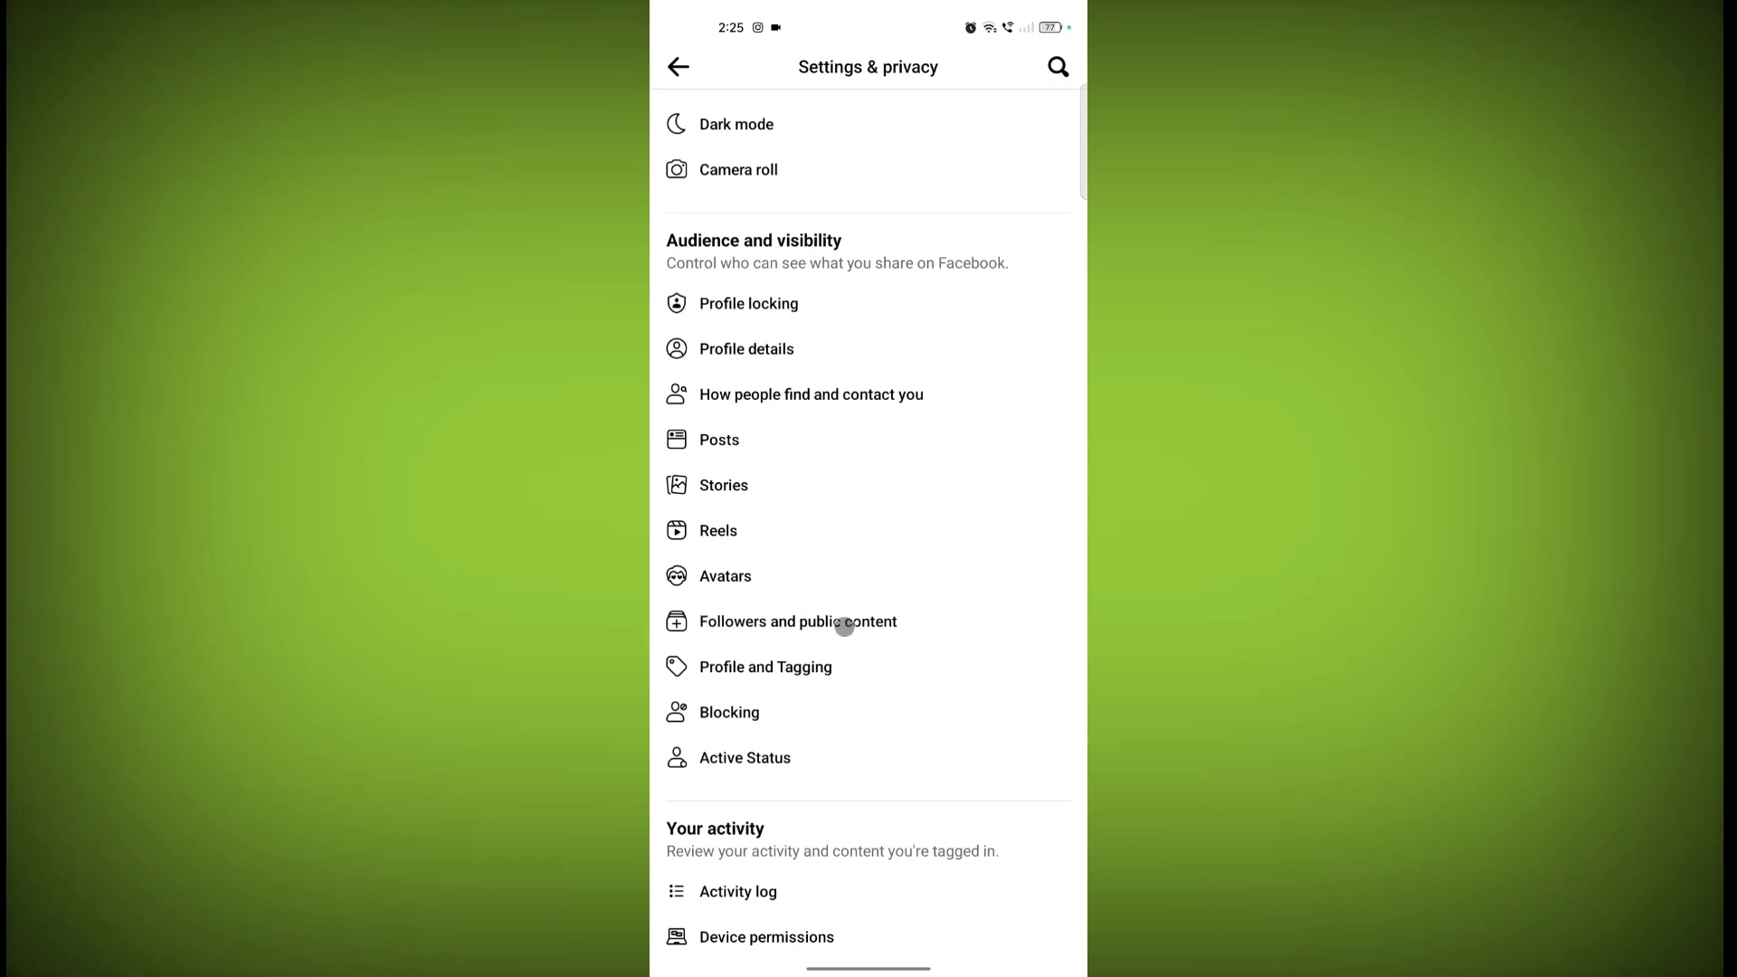
click(798, 621)
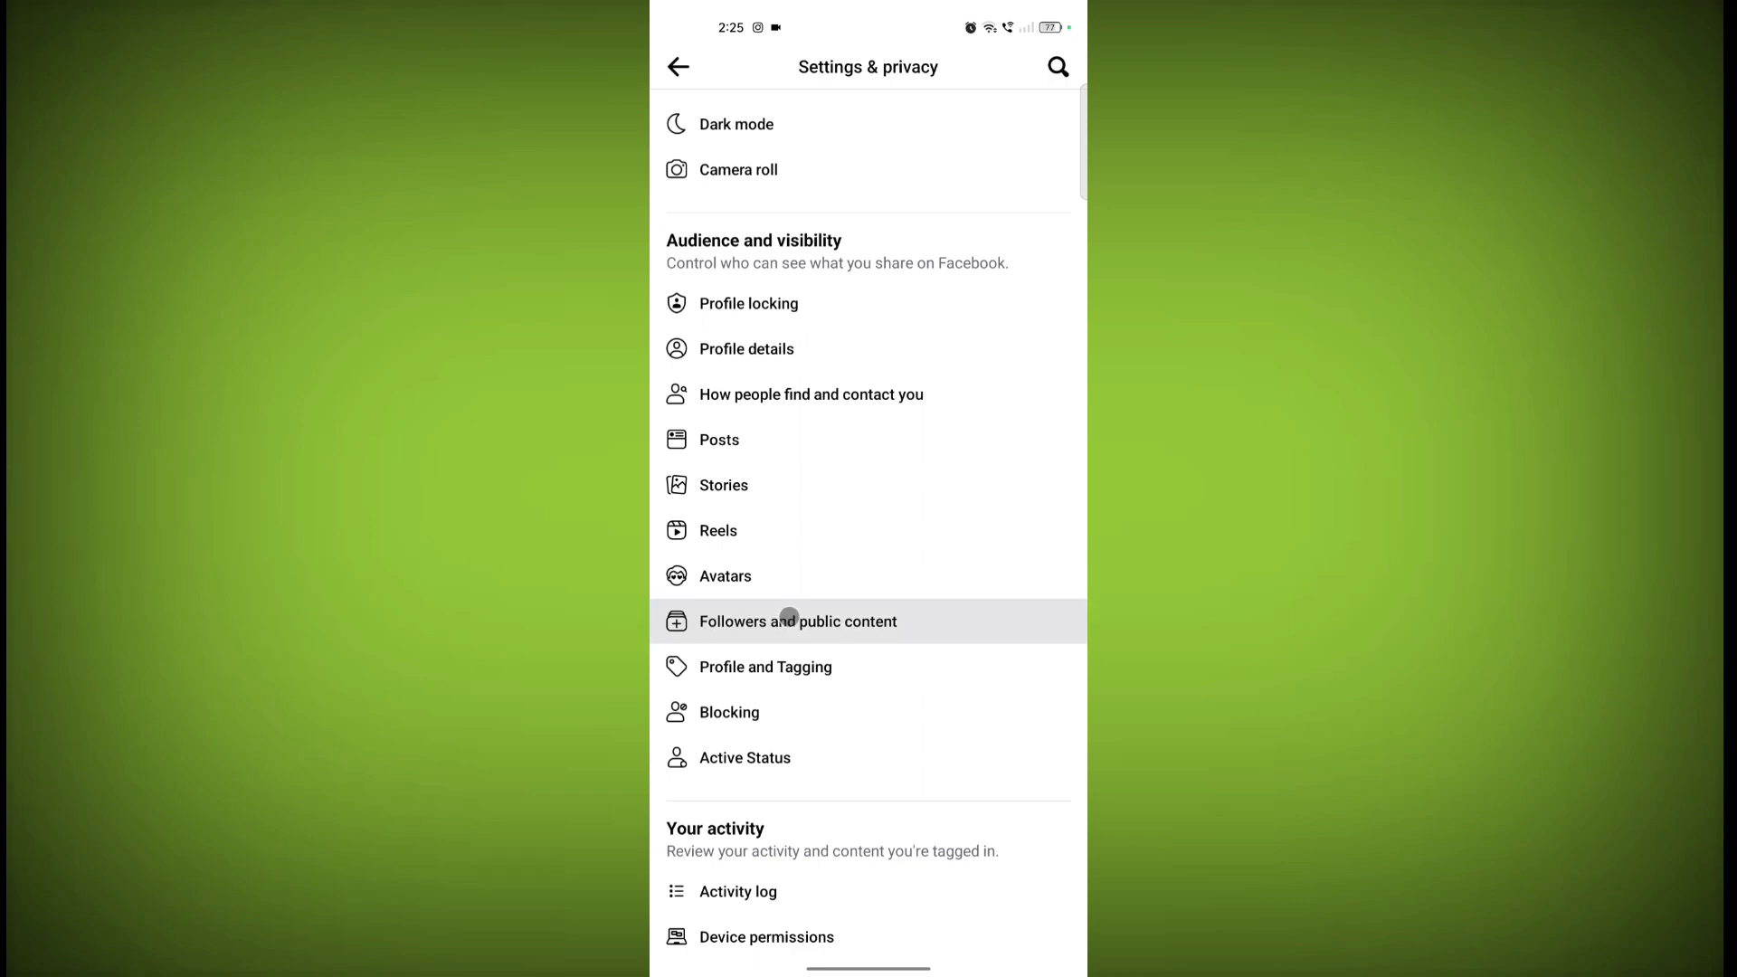
click(798, 621)
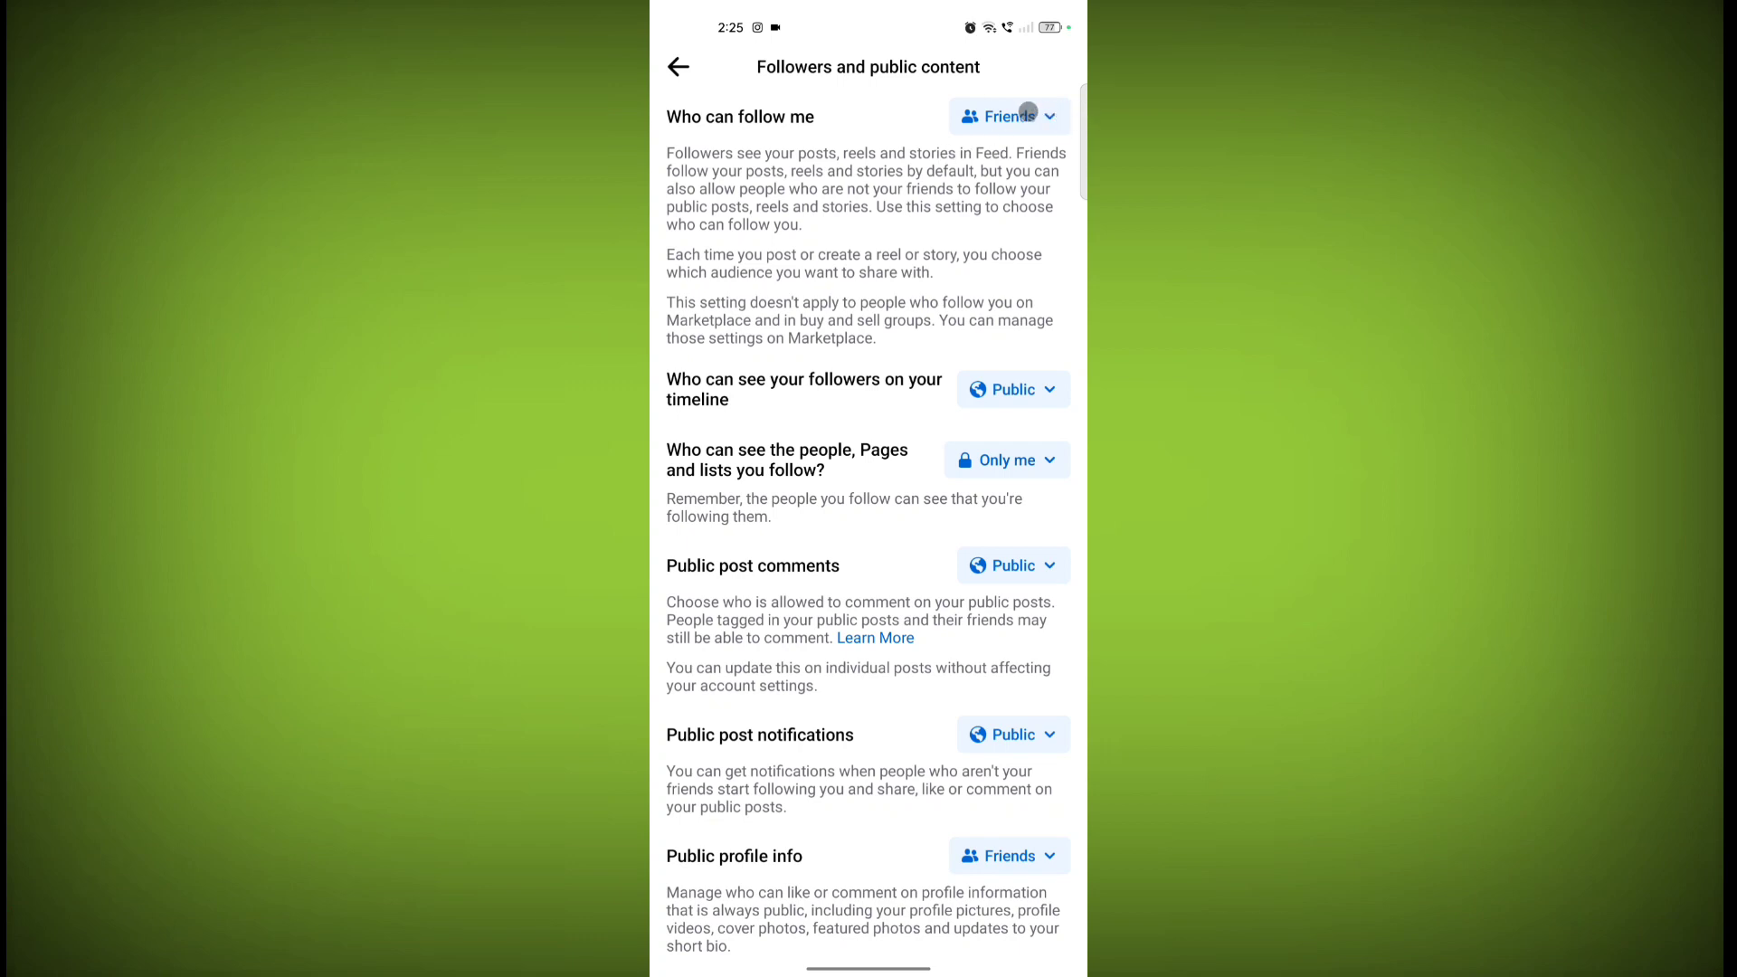
click(1006, 116)
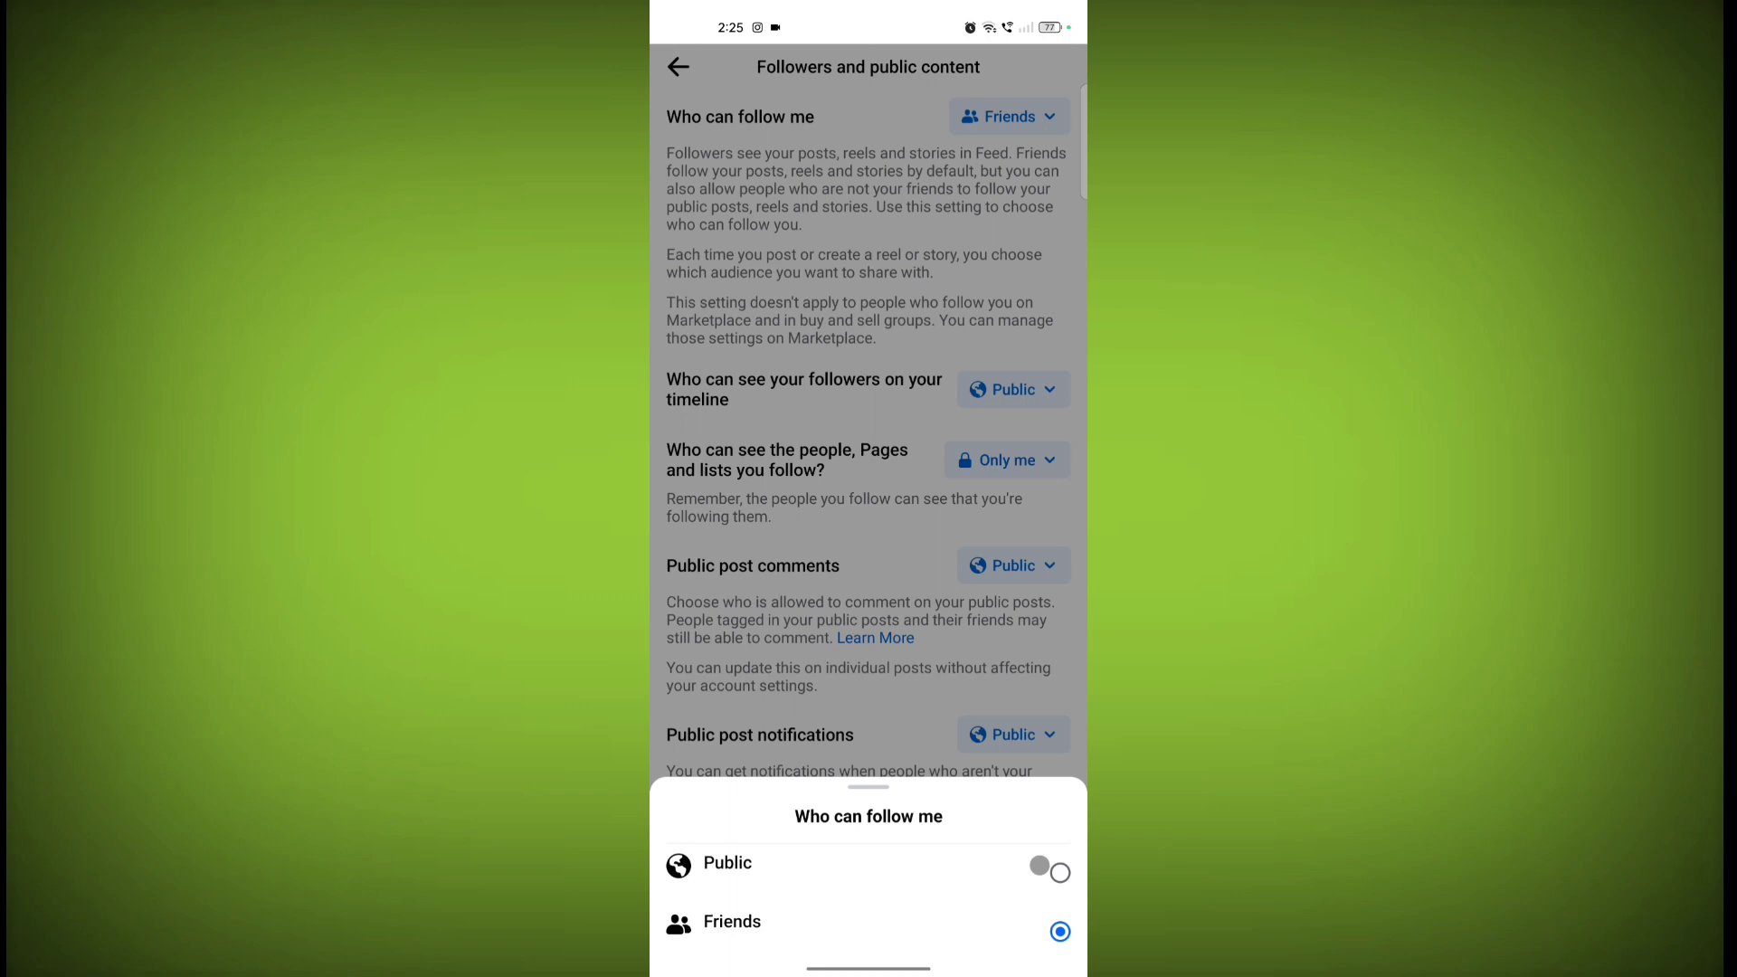
click(1049, 873)
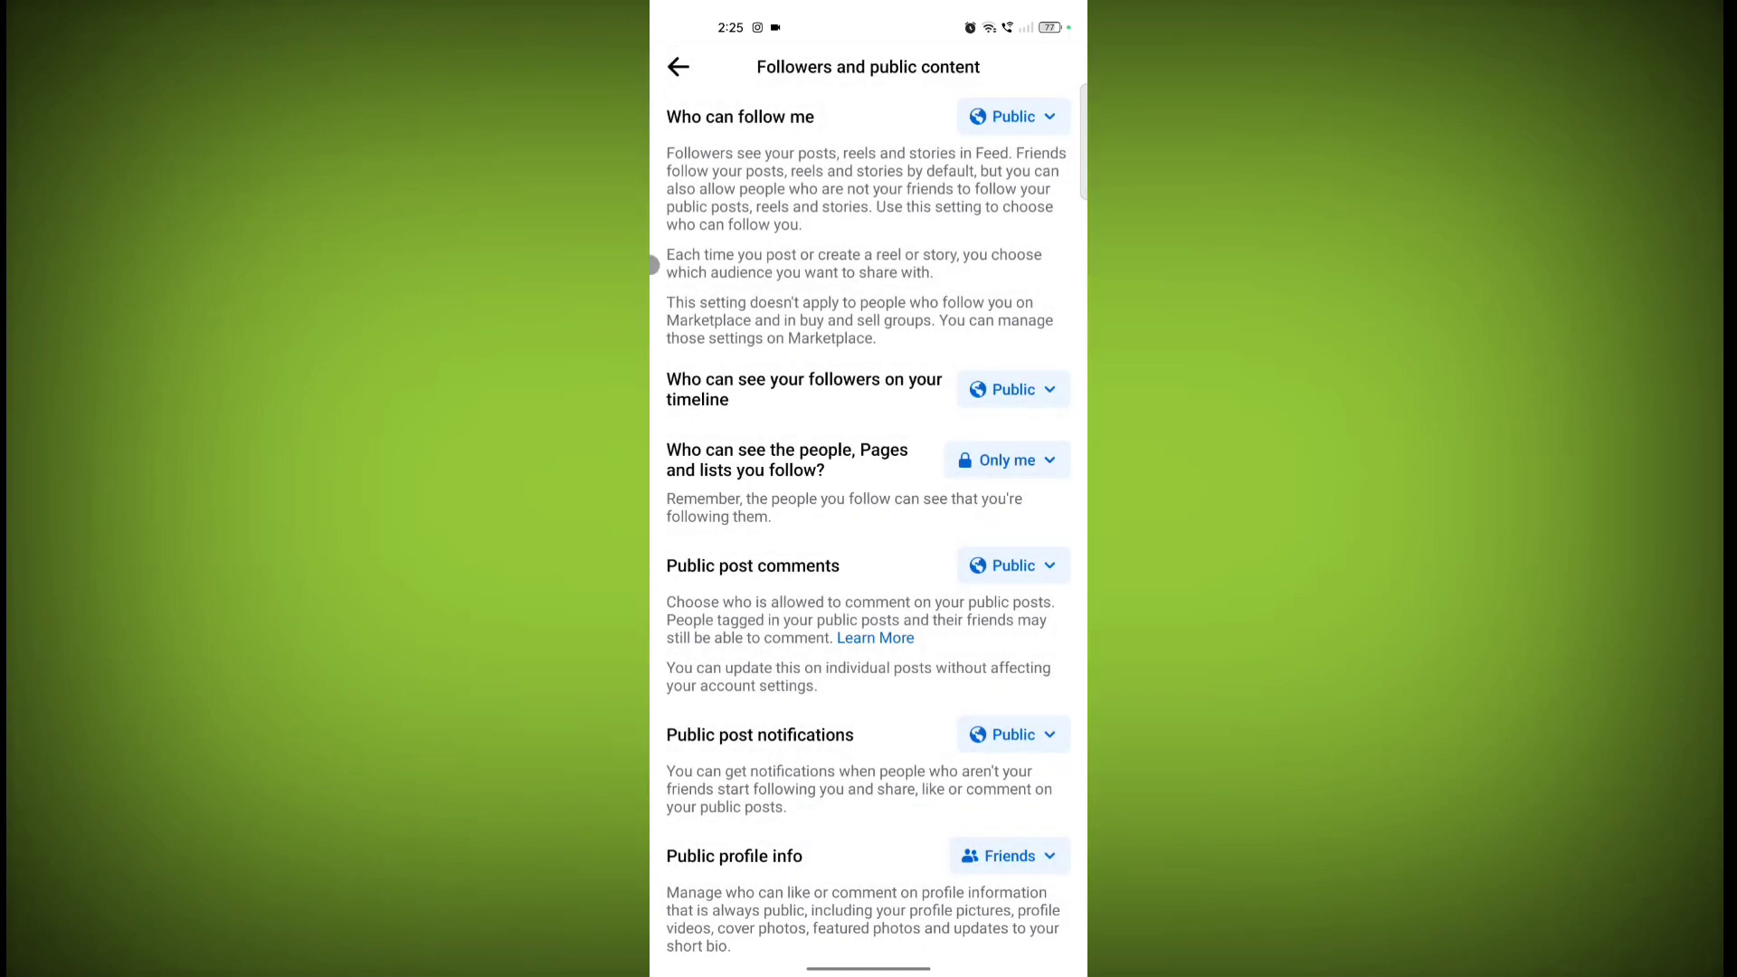
mouse_move(819, 195)
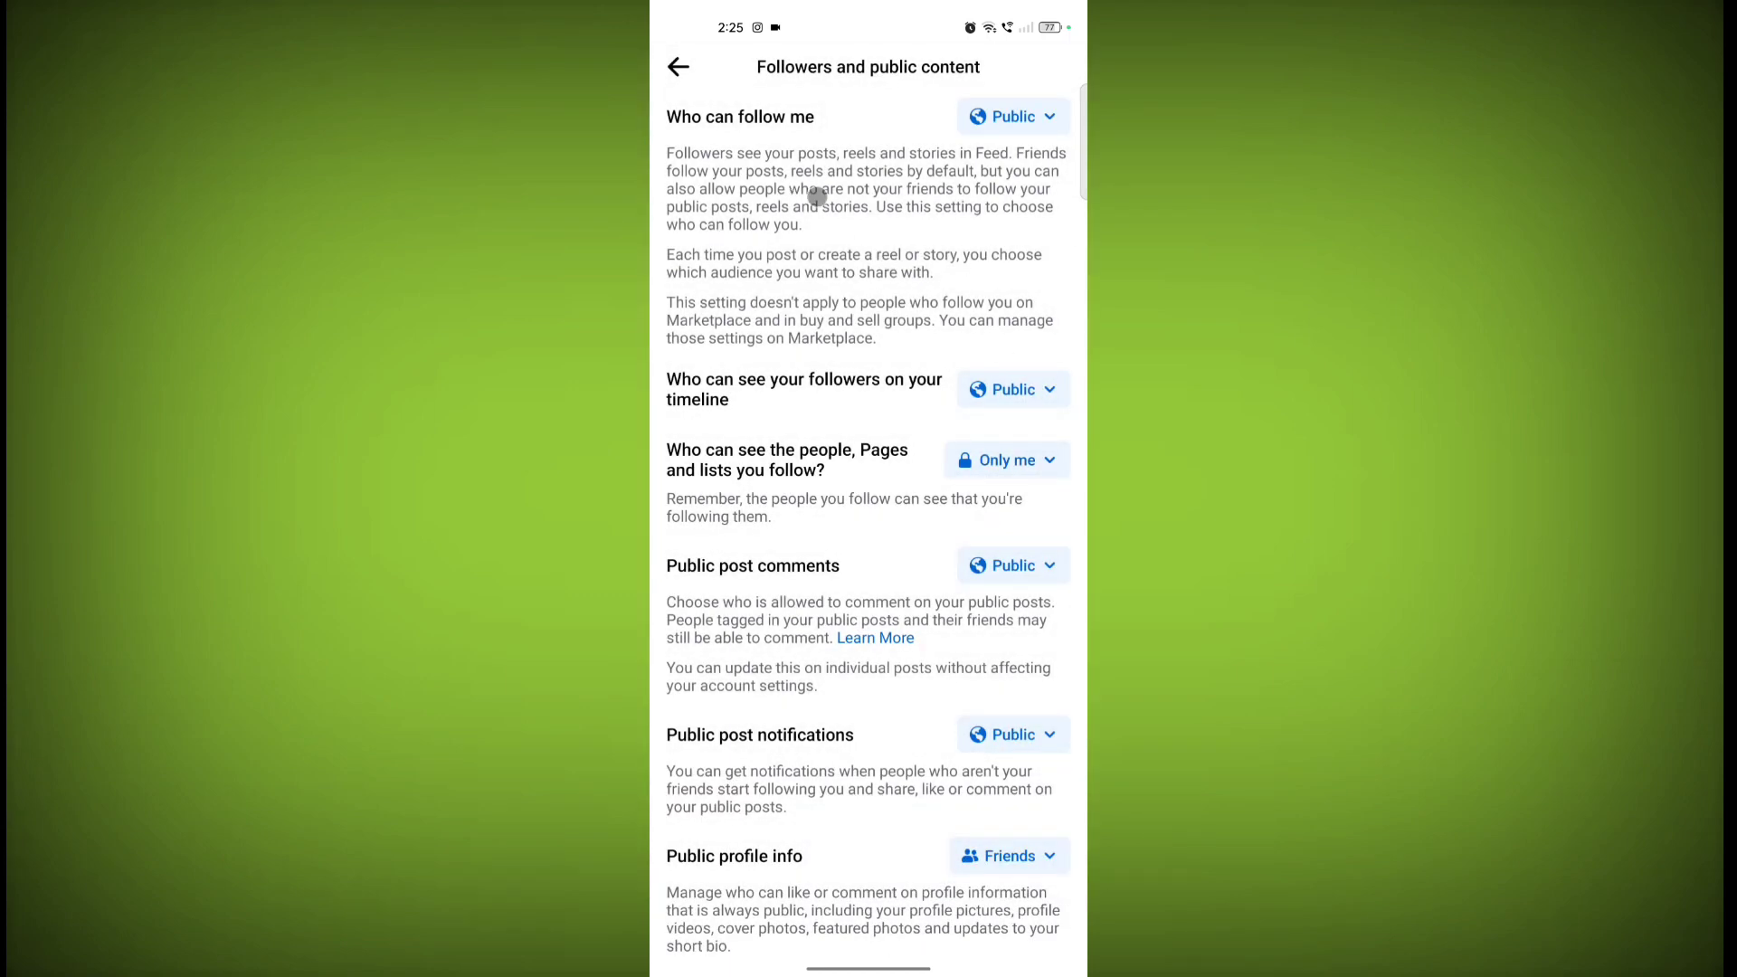
click(679, 67)
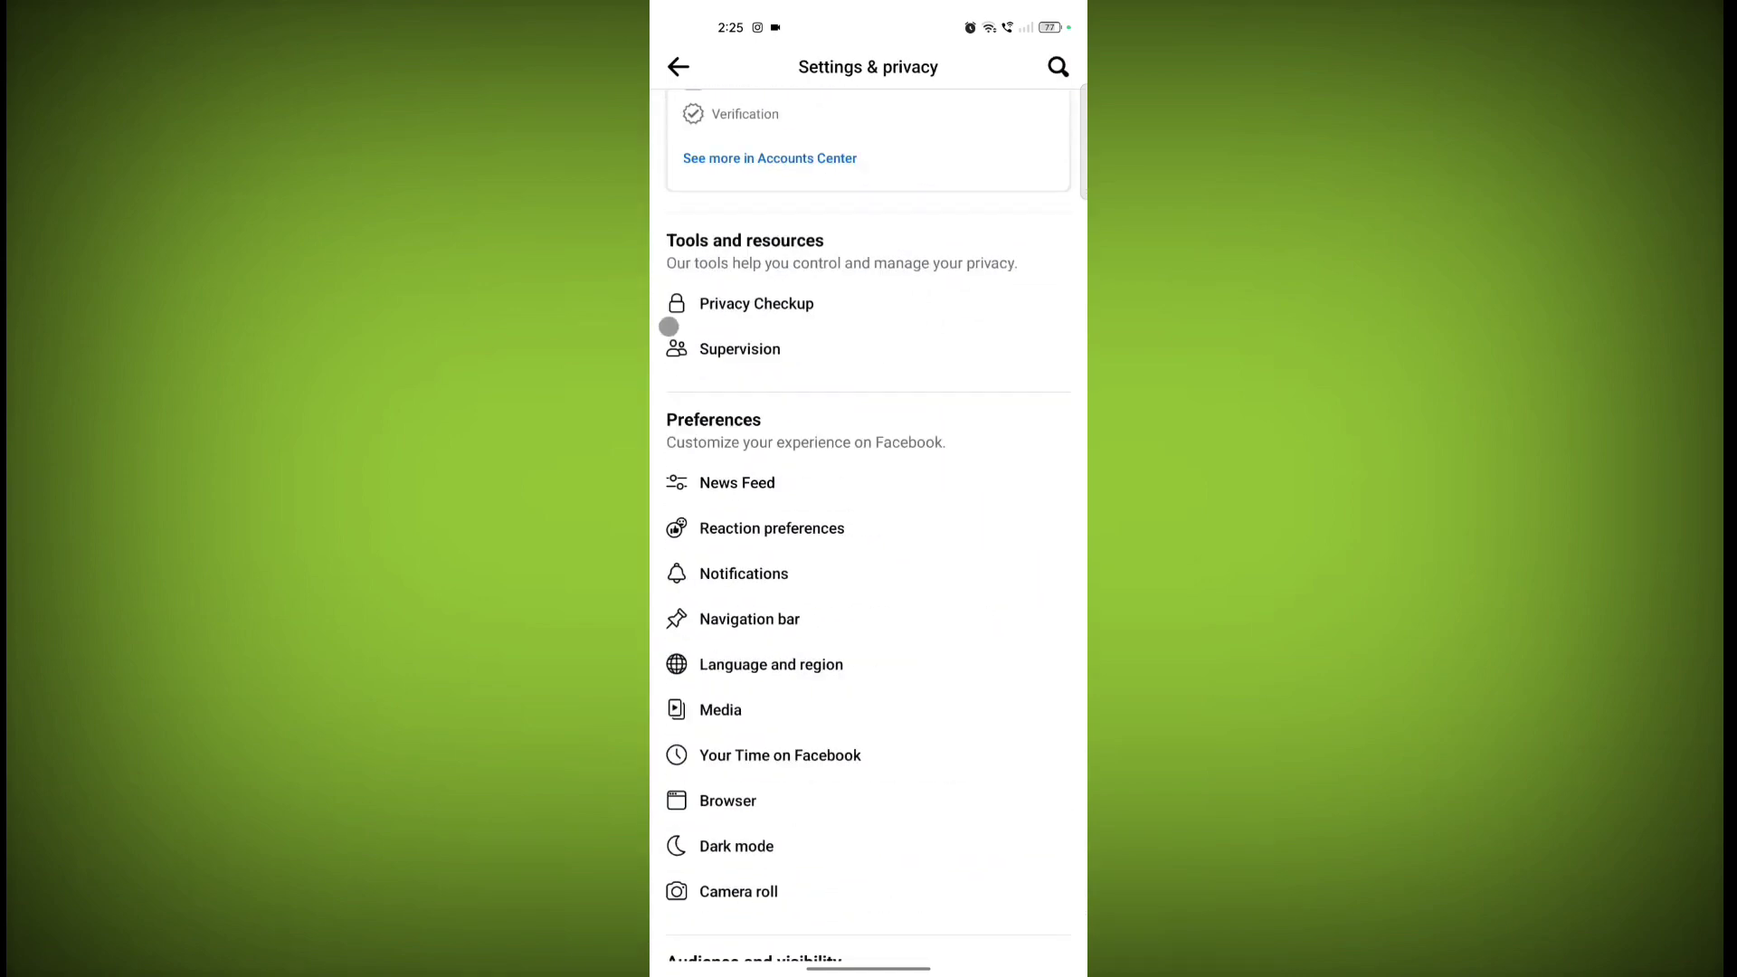
Return to your profile via the Menu and use View As to preview it publicly
click(679, 67)
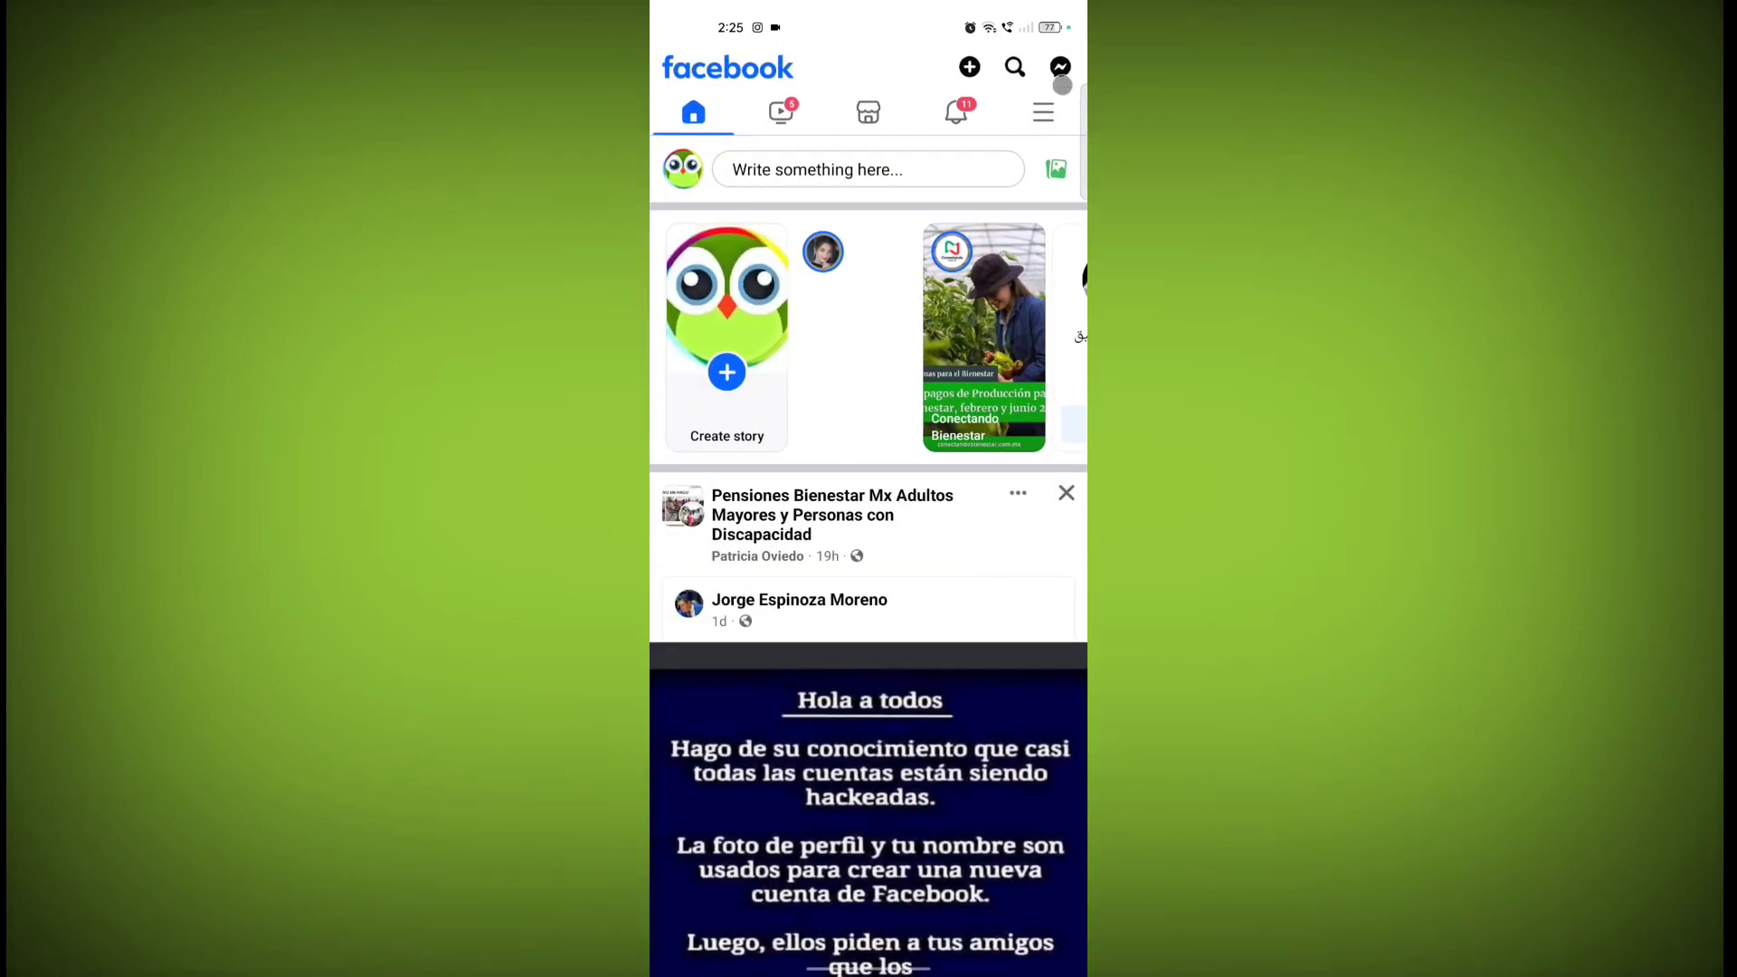
click(1041, 112)
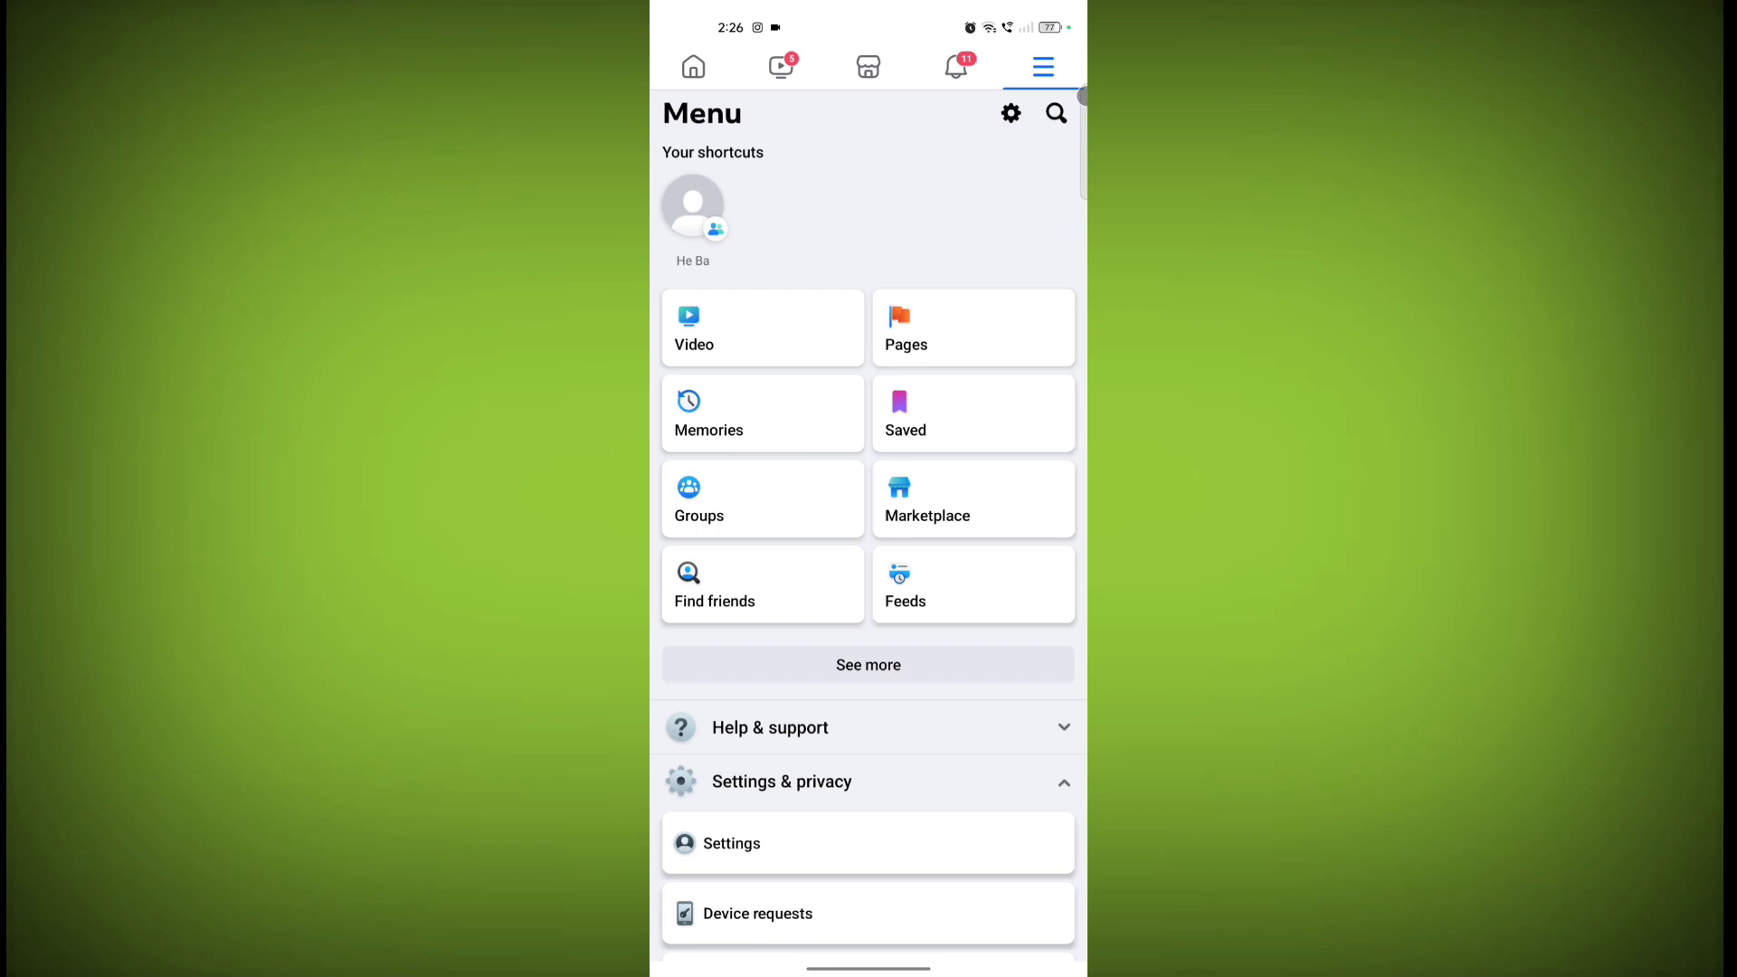
scroll(down, 3)
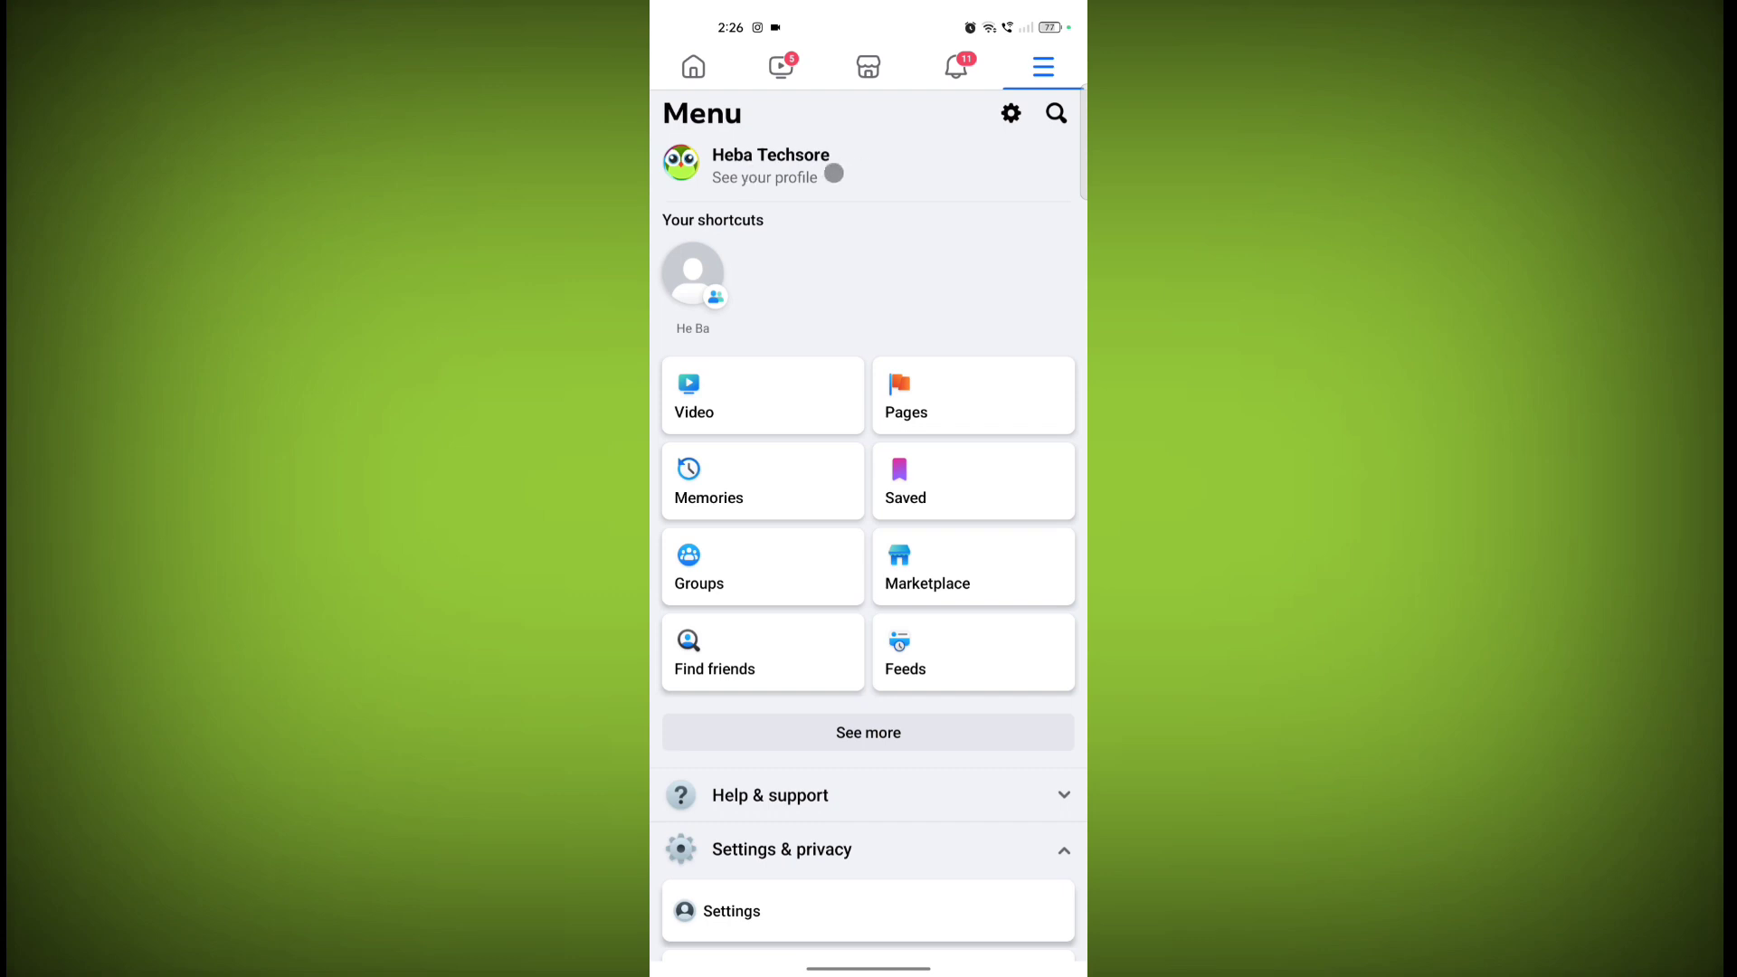
click(764, 178)
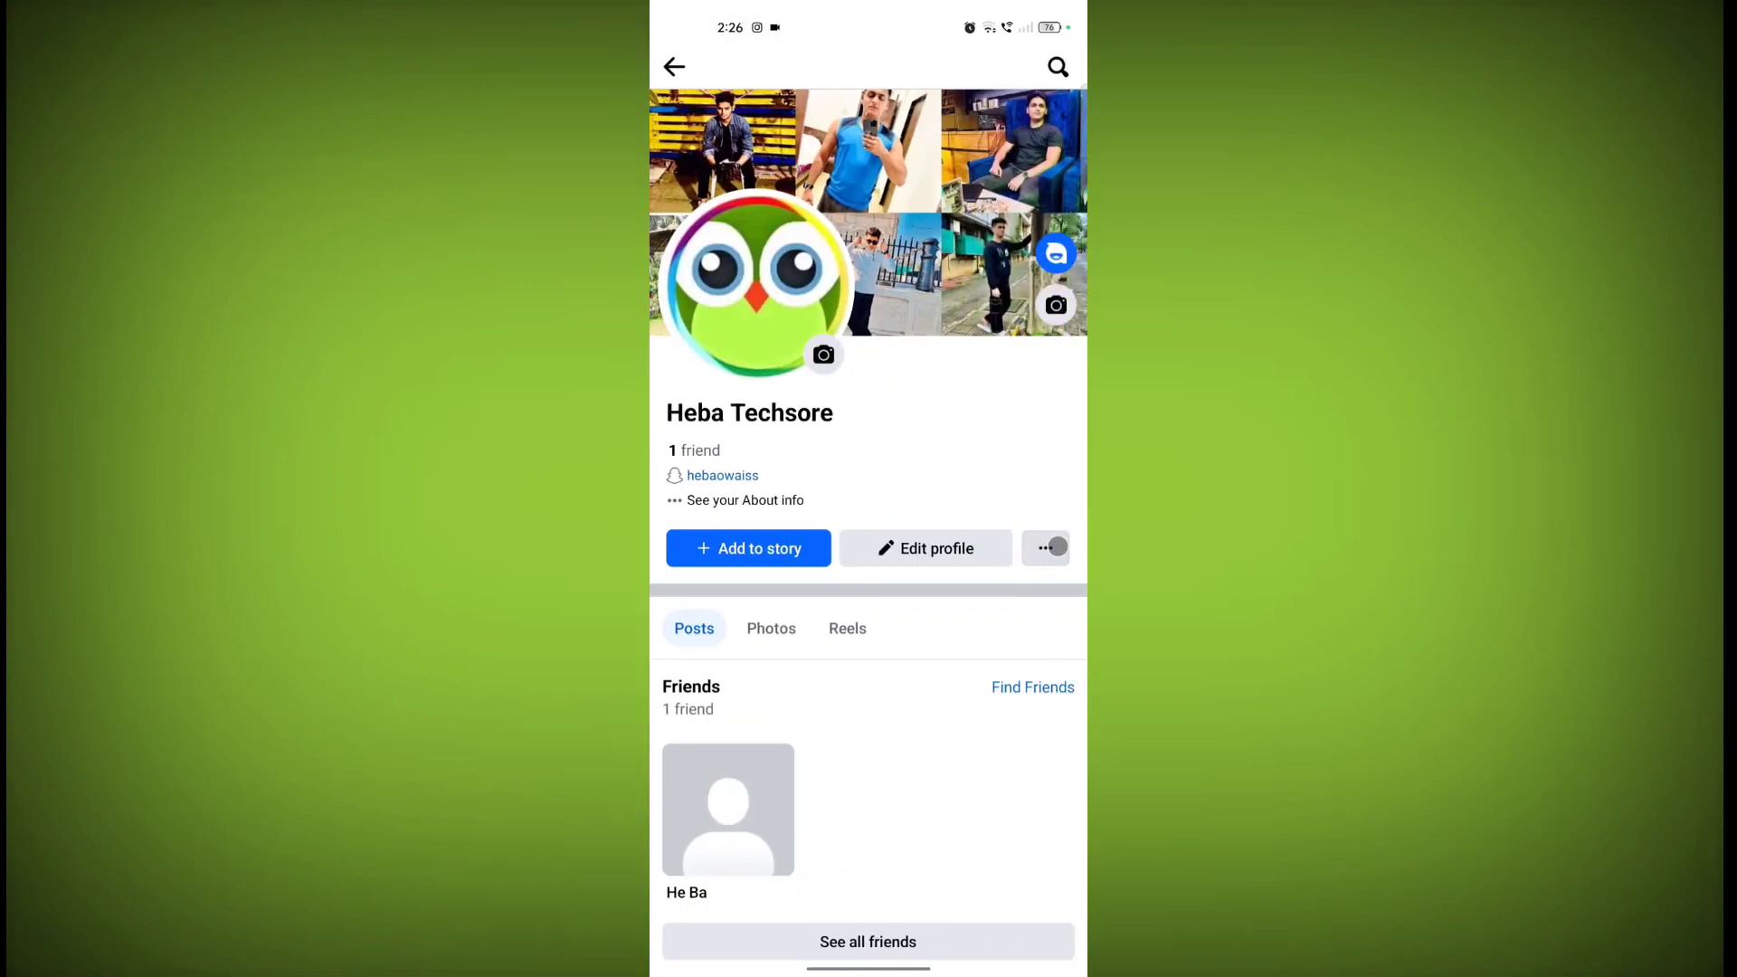
click(1044, 547)
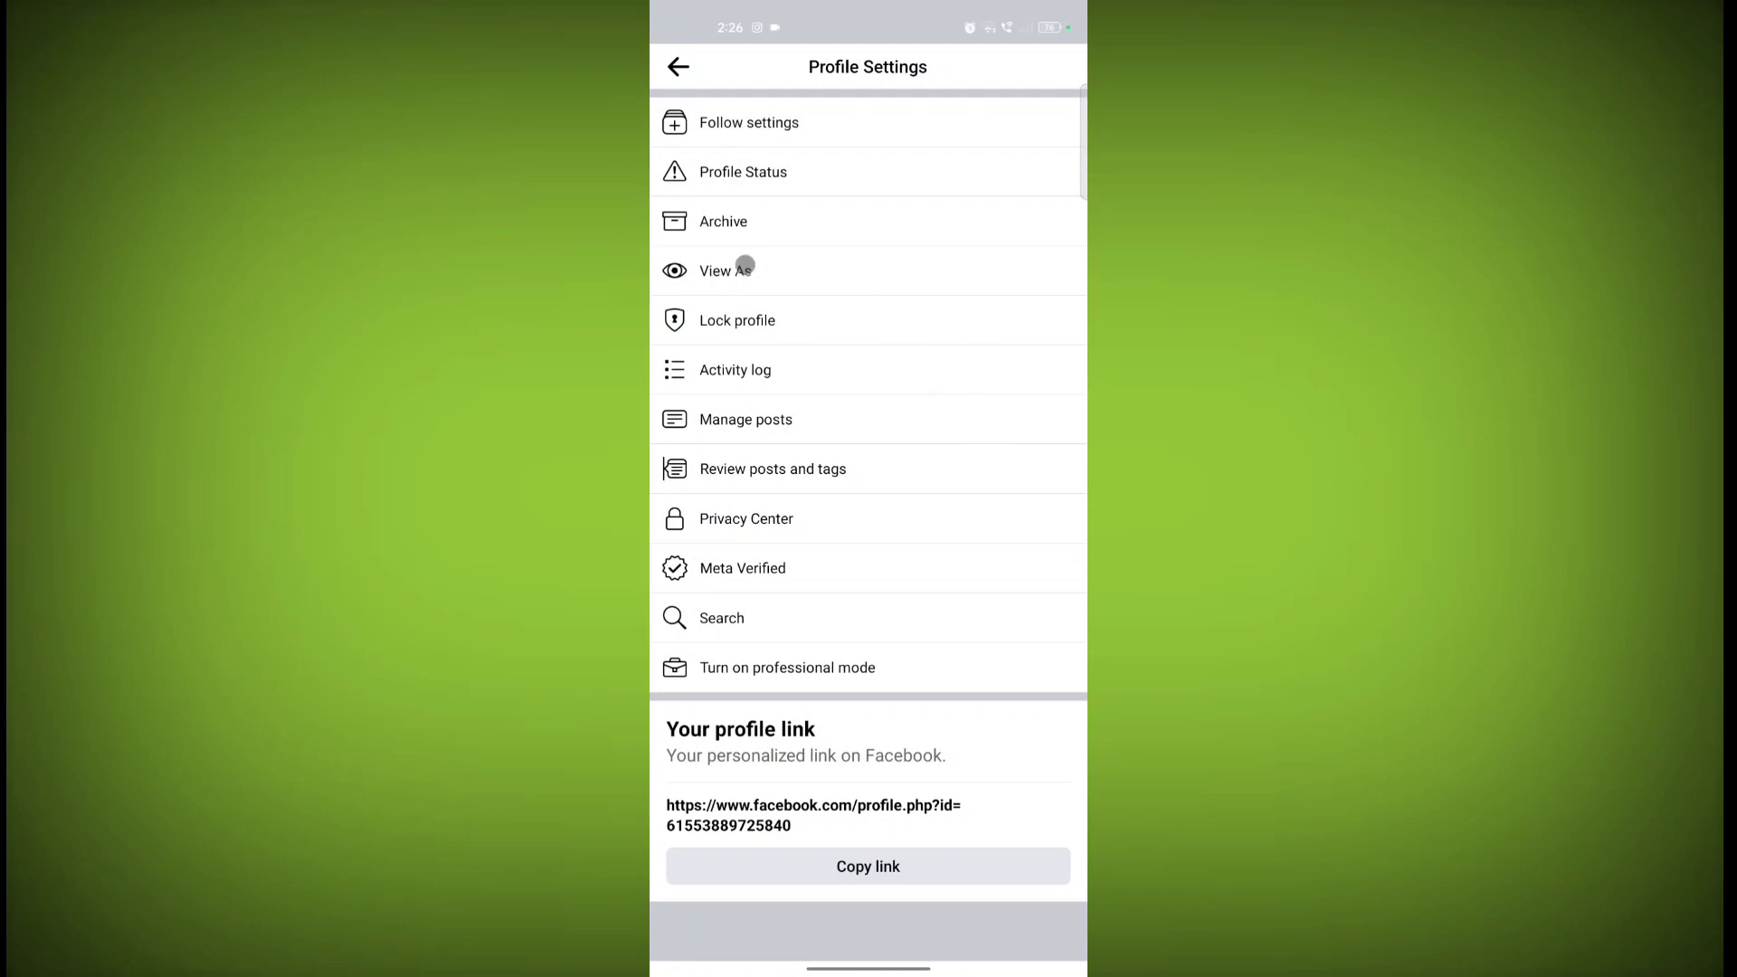
click(728, 270)
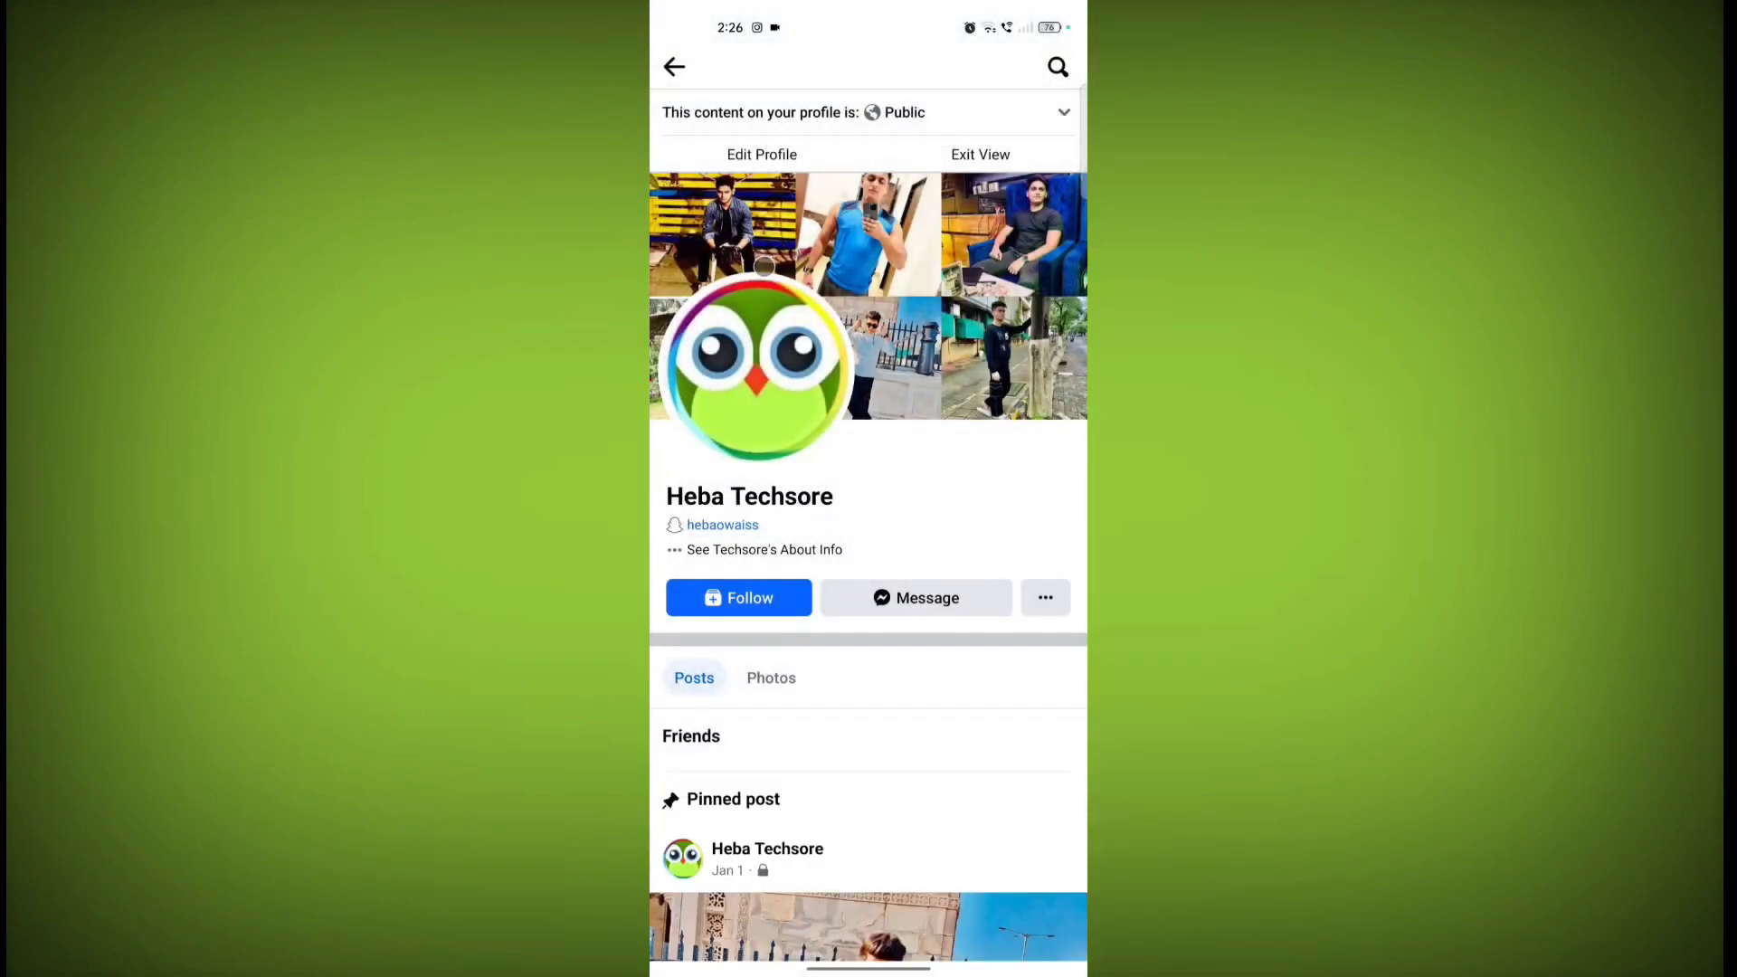